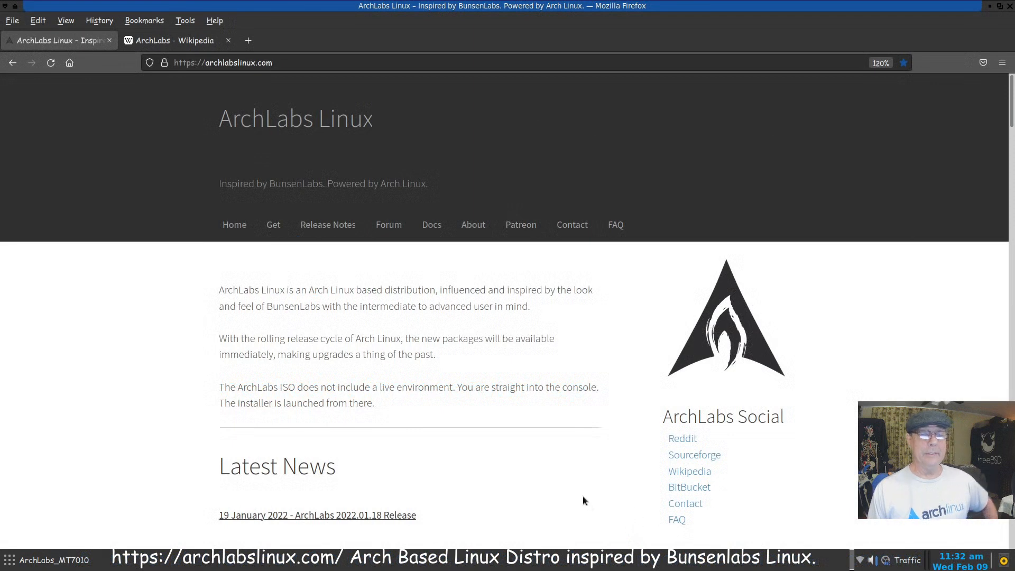
mouse_move(498, 345)
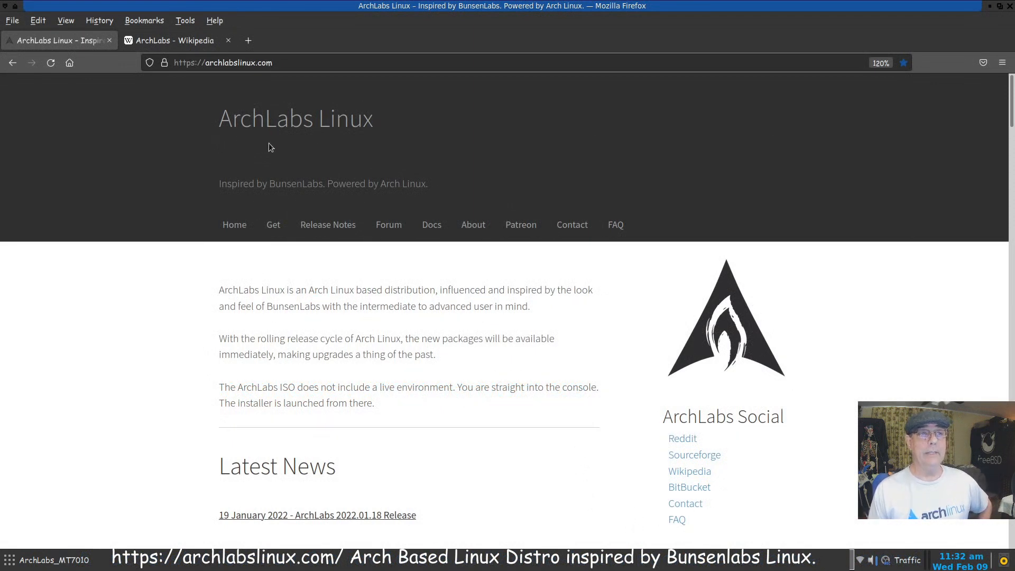
mouse_move(995, 12)
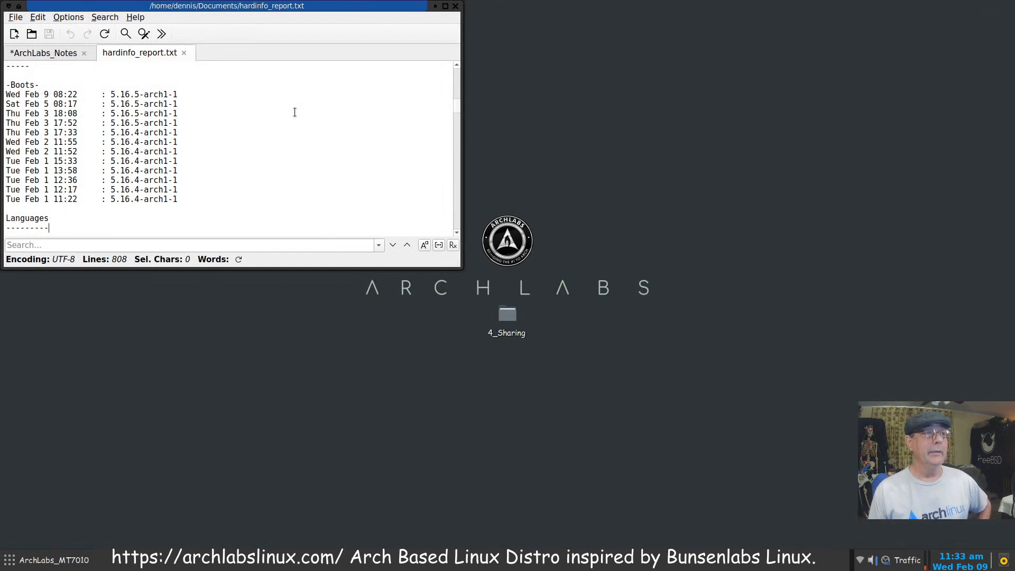
mouse_move(613, 320)
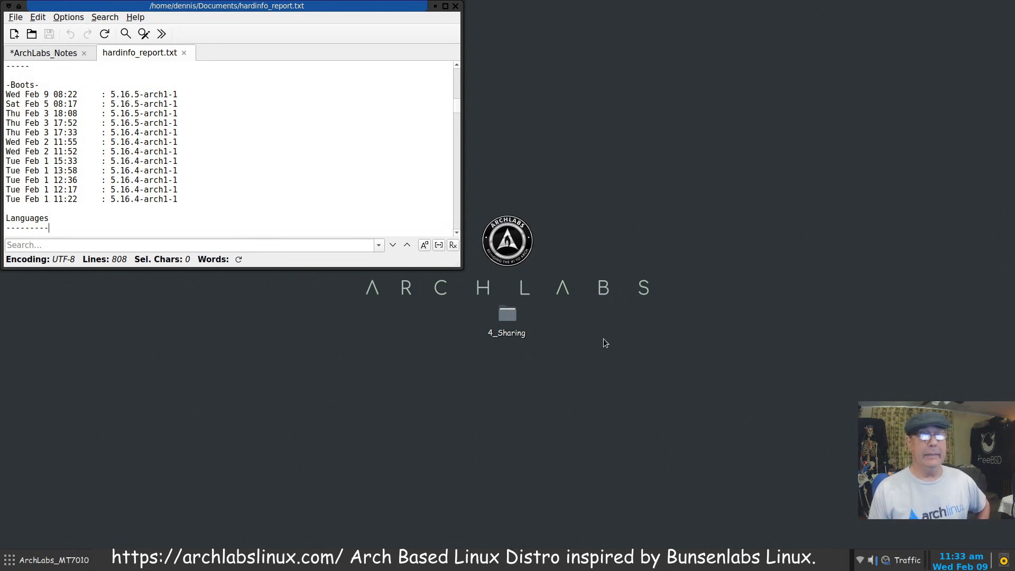
mouse_move(277, 366)
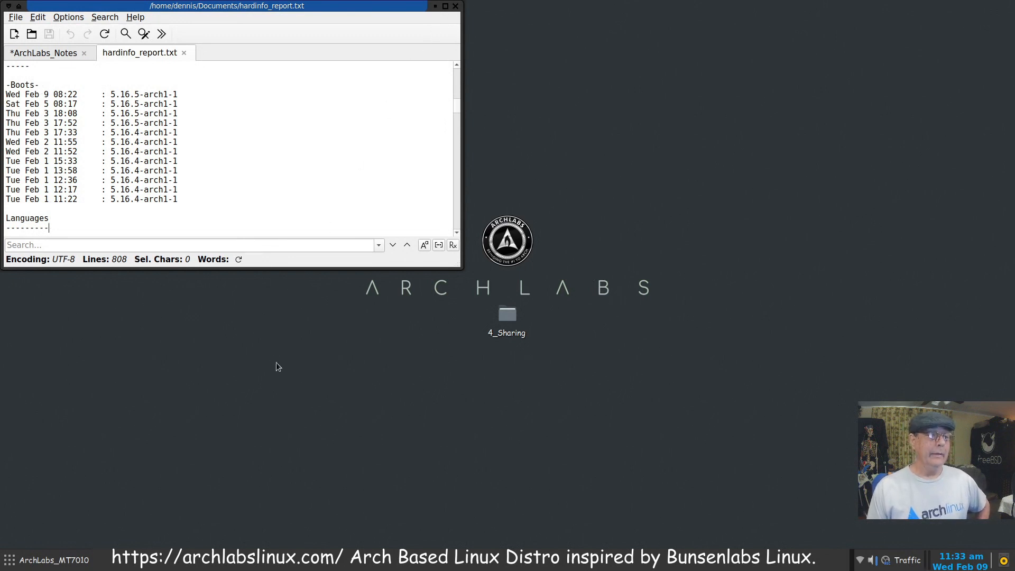
Minimize the FeatherPad window holding the hardinfo report notes to show the desktop.
left_click(455, 6)
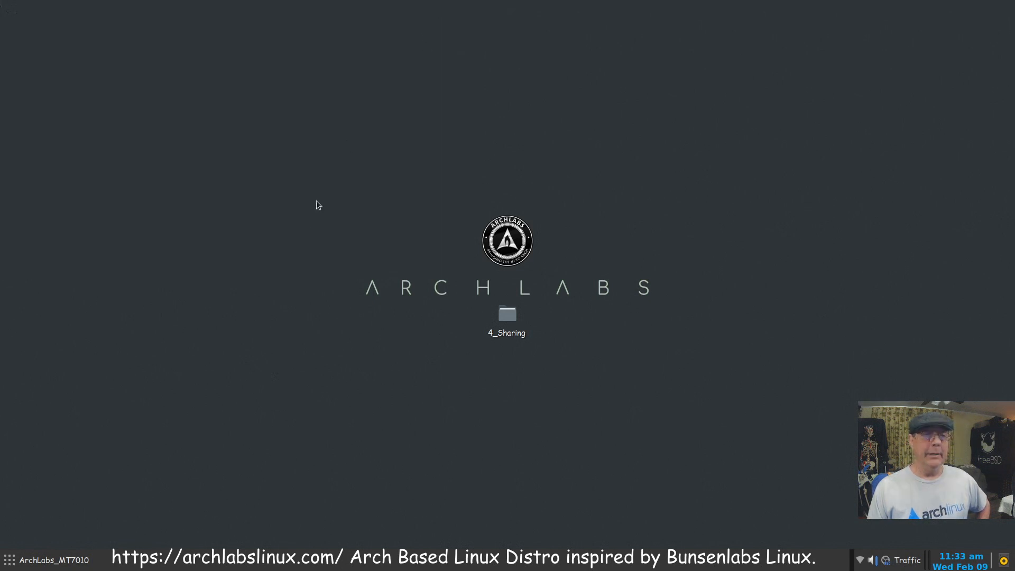
mouse_move(258, 402)
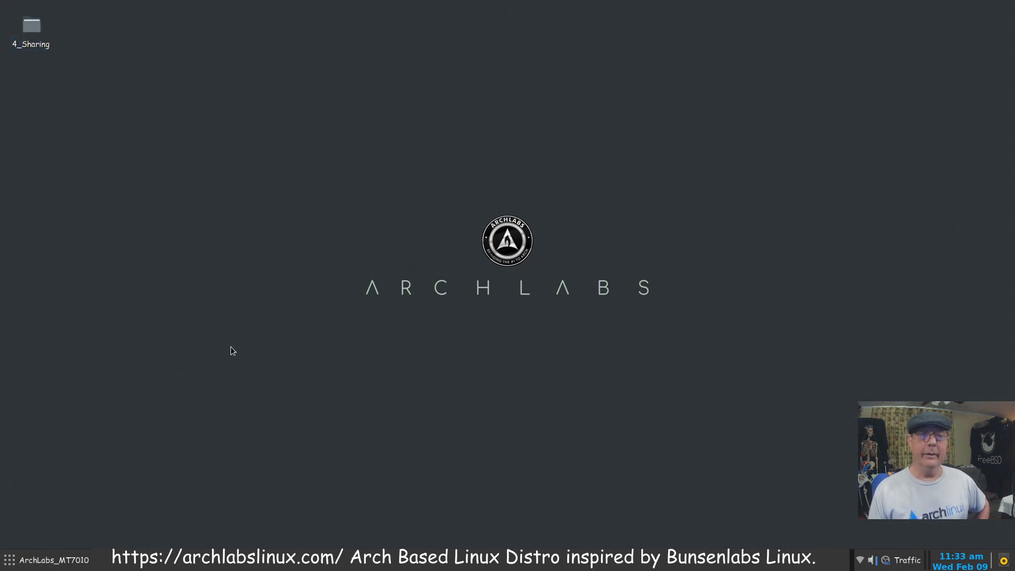
mouse_move(285, 515)
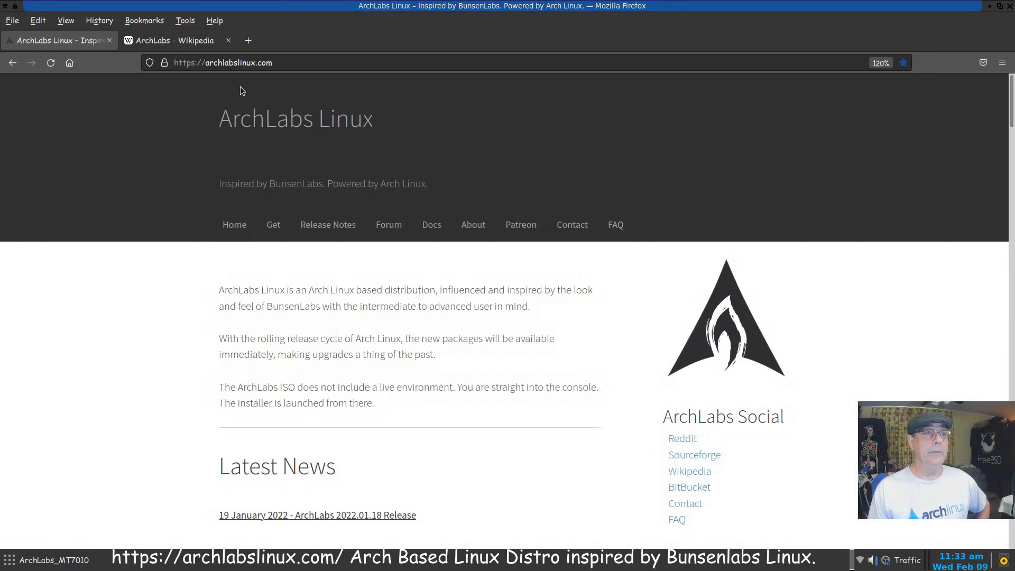
mouse_move(270, 81)
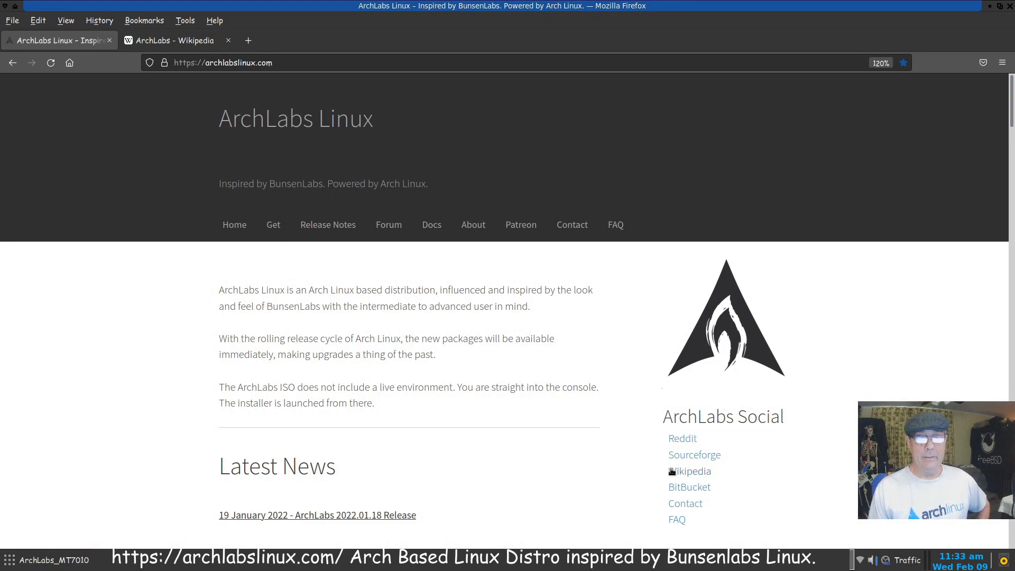
Switch to the 'ArchLabs - Wikipedia' tab, scroll down the article, then back to the top.
left_click(175, 40)
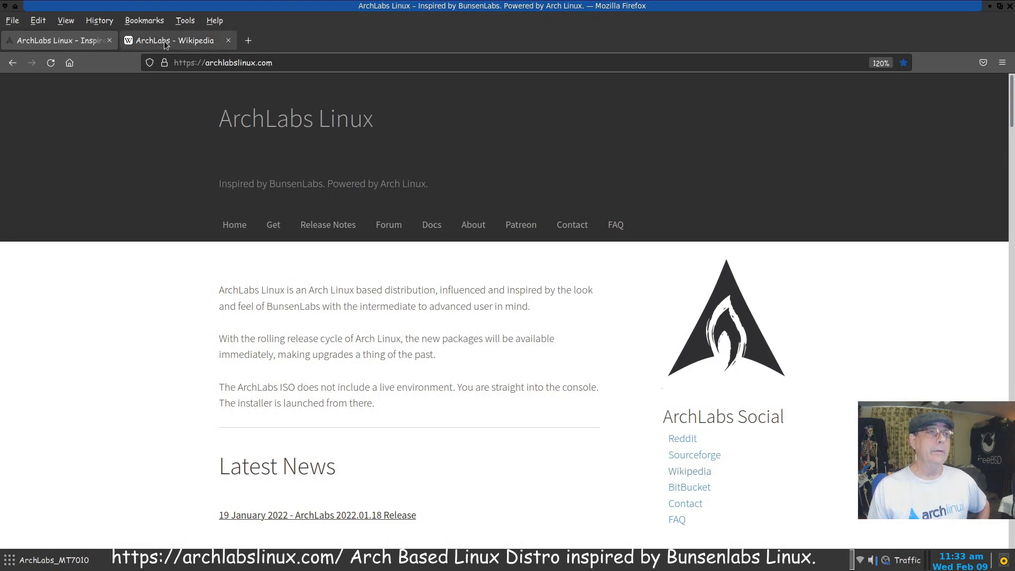
left_click(175, 40)
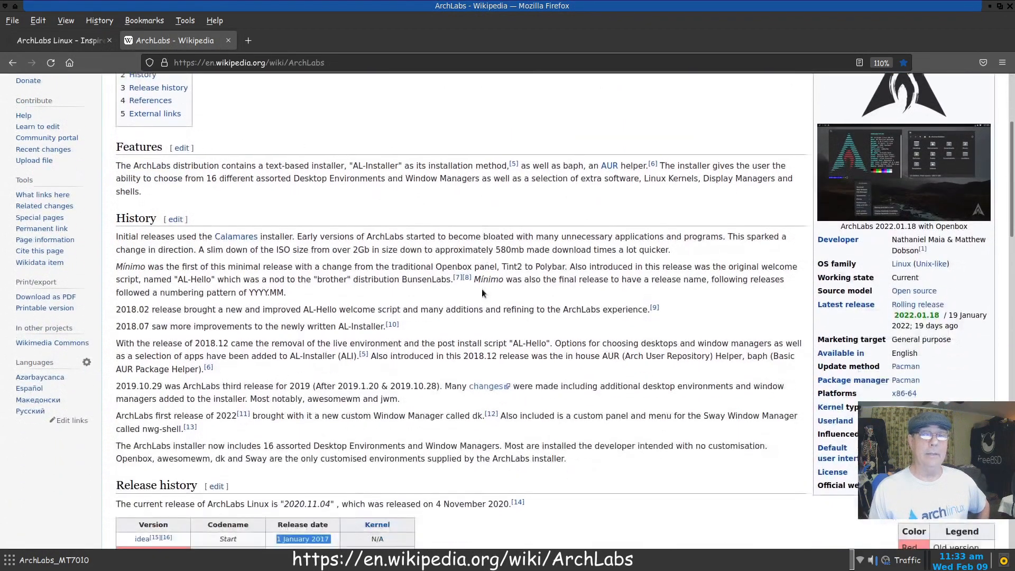
scroll("down", 3)
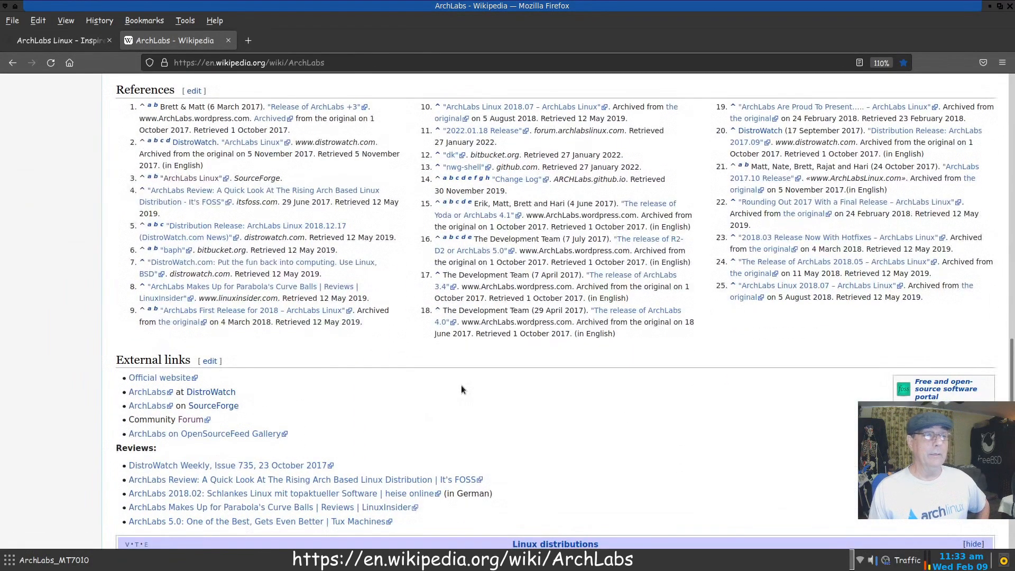
scroll("up", 3)
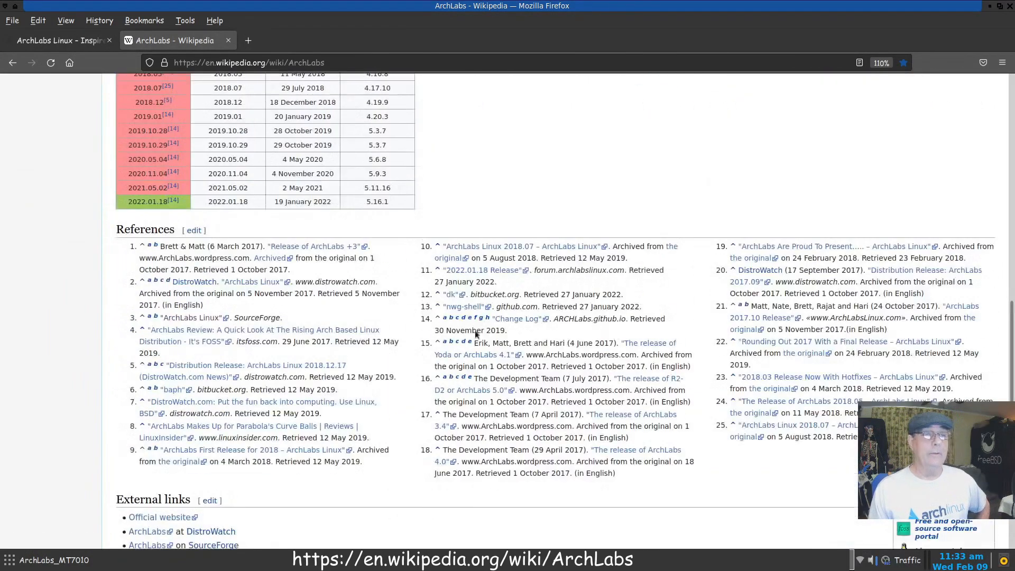
scroll("up", 3)
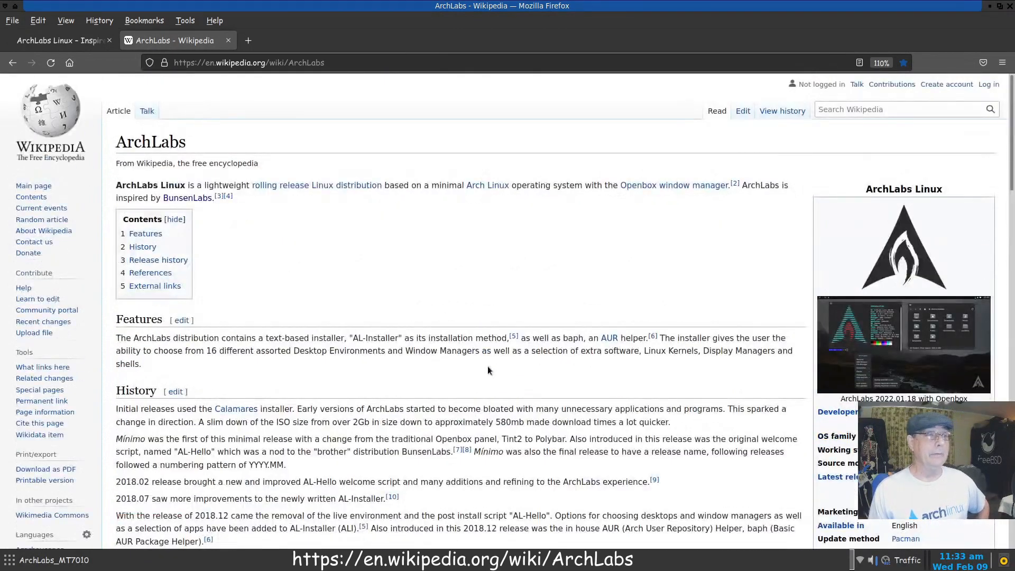
mouse_move(472, 319)
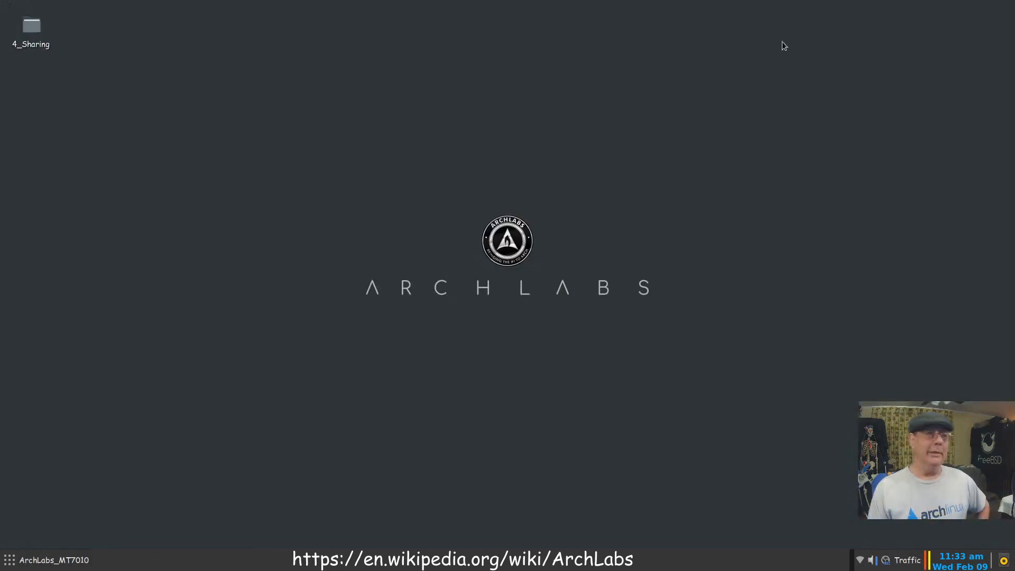
mouse_move(327, 484)
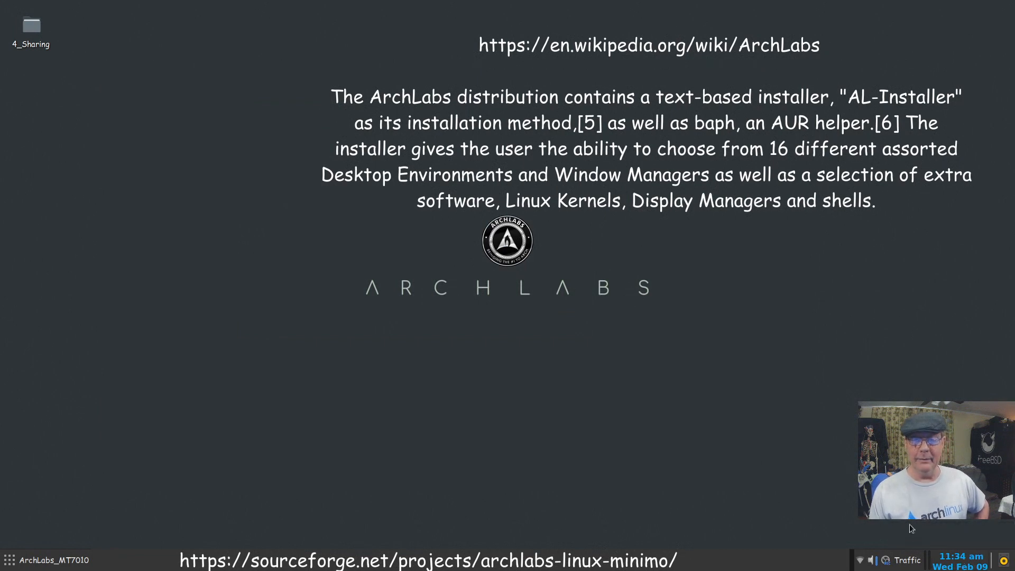
mouse_move(638, 490)
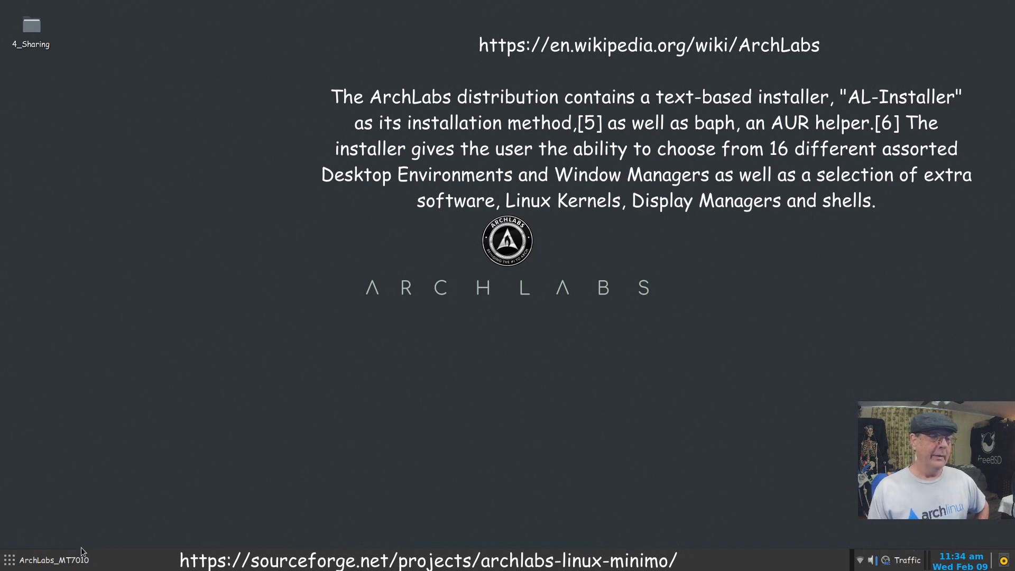
Open the bottom-panel applications menu to show the Favorites list.
left_click(11, 559)
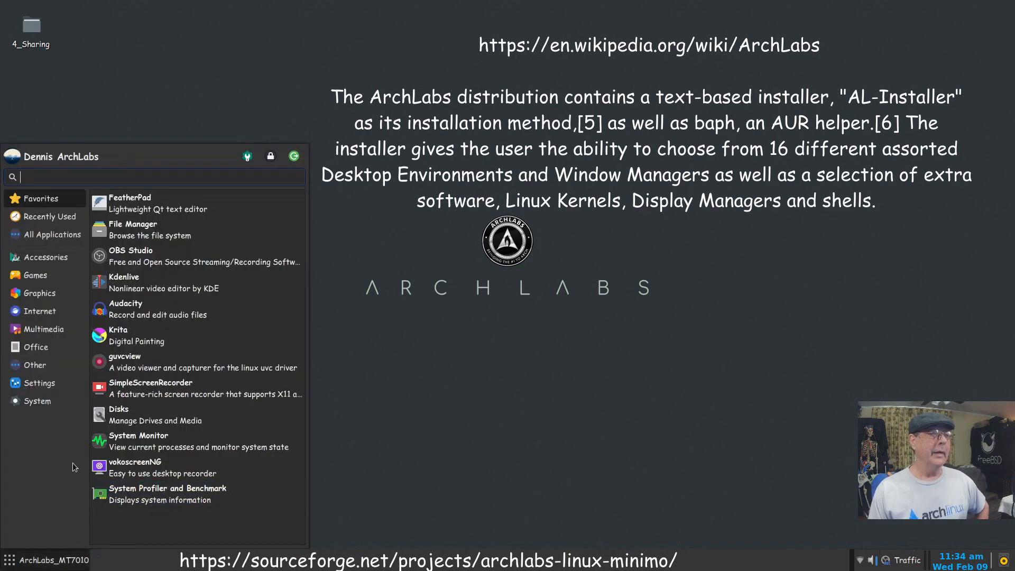
mouse_move(202, 363)
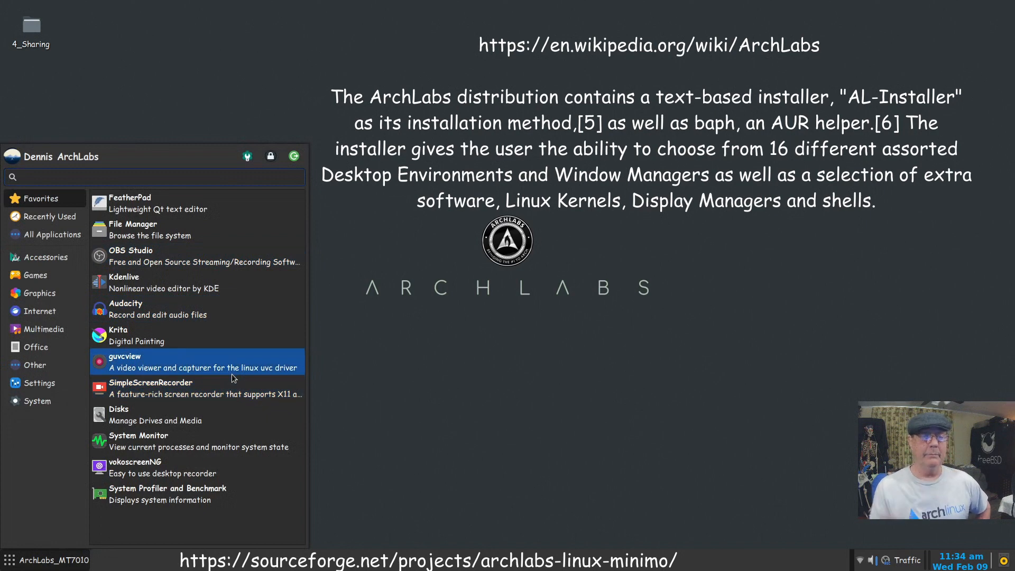
mouse_move(219, 387)
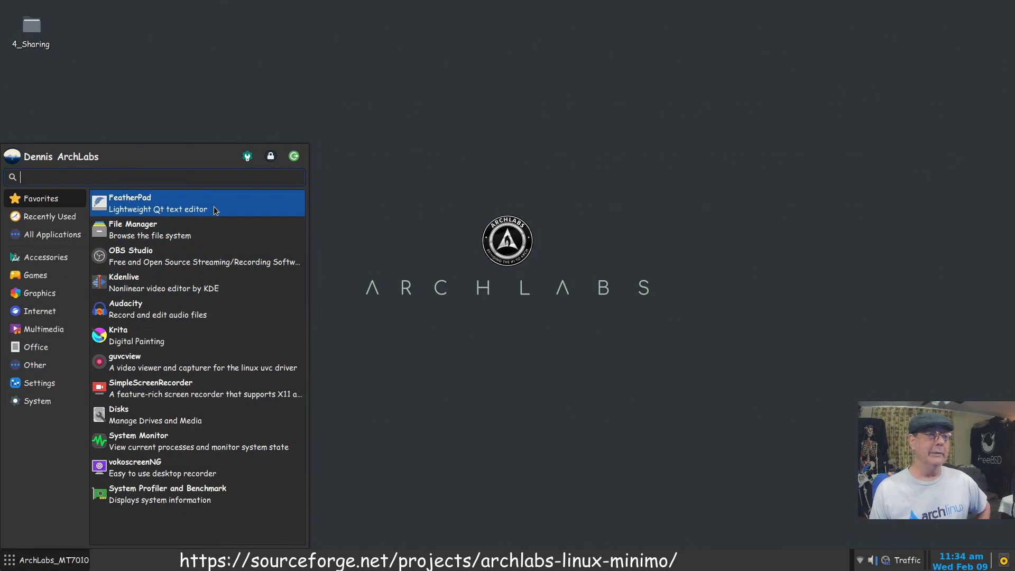
mouse_move(205, 225)
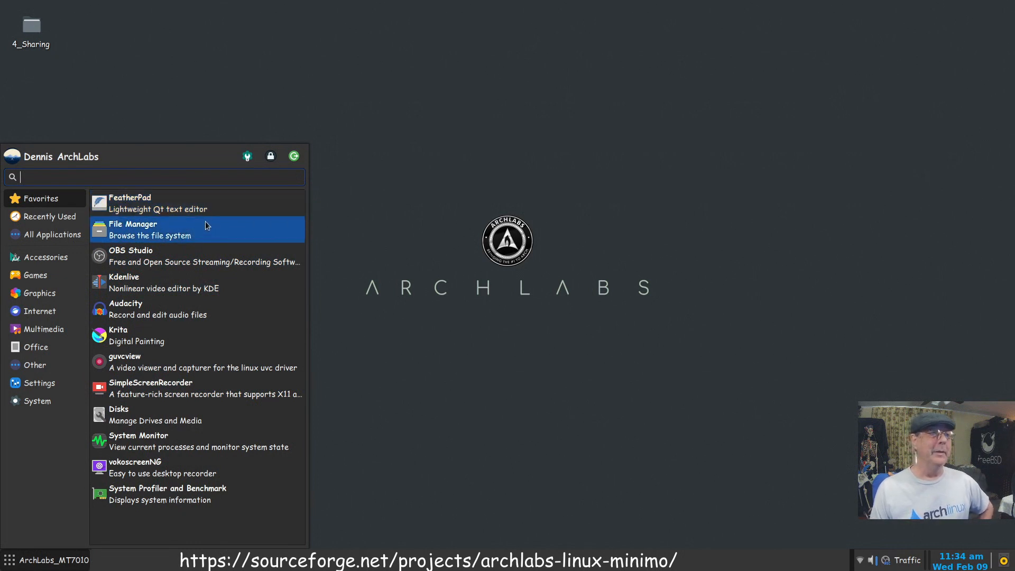
mouse_move(204, 235)
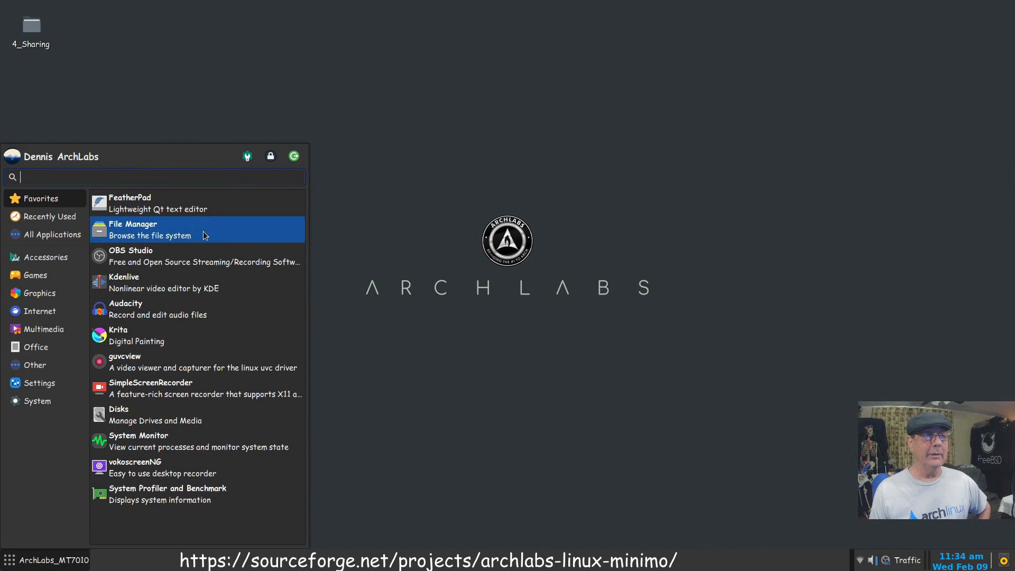
mouse_move(196, 255)
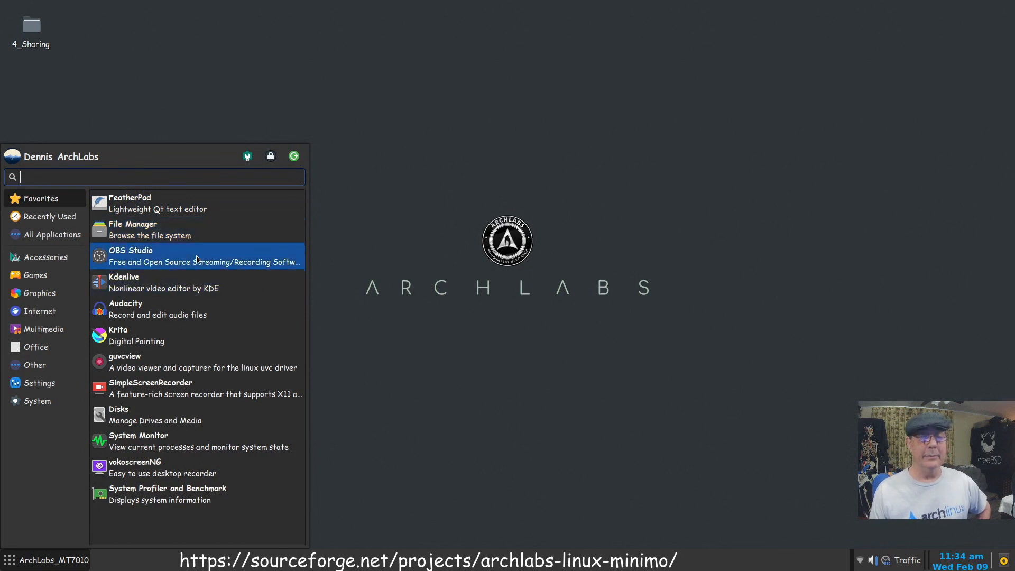
mouse_move(188, 285)
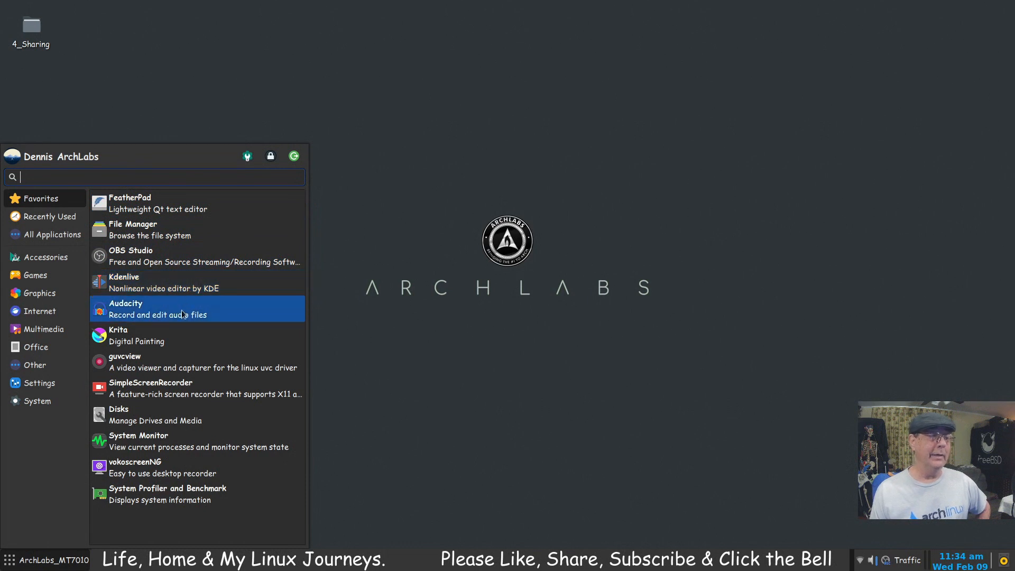
mouse_move(183, 357)
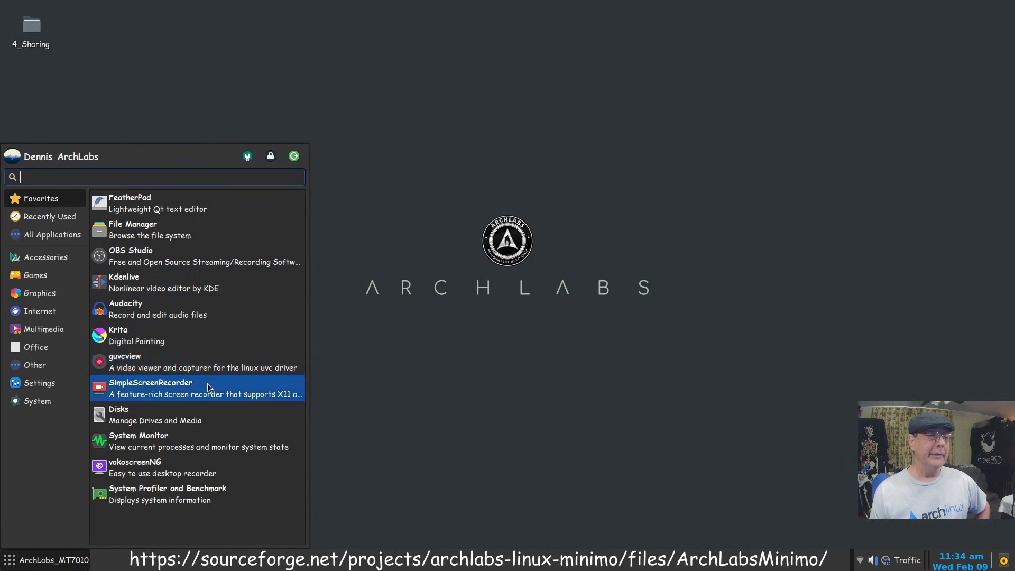
mouse_move(194, 415)
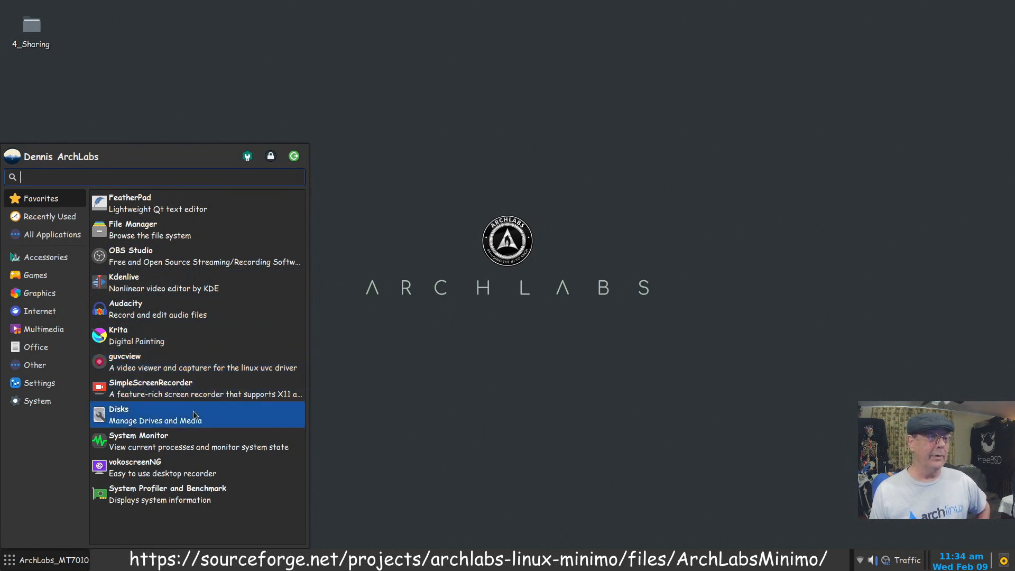
Launch GNOME Disks from the Favorites in the apps menu.
left_click(155, 414)
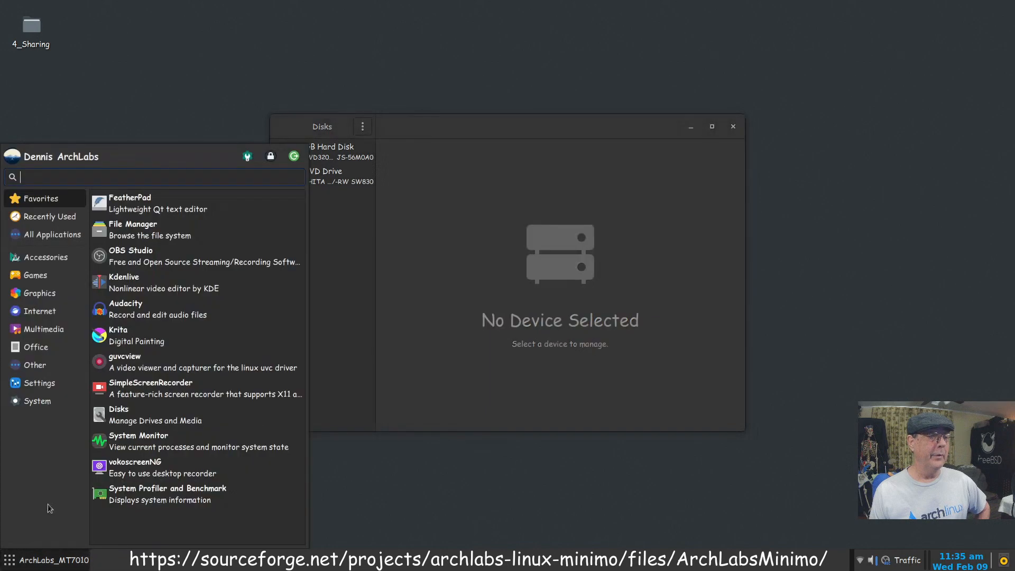
mouse_move(181, 441)
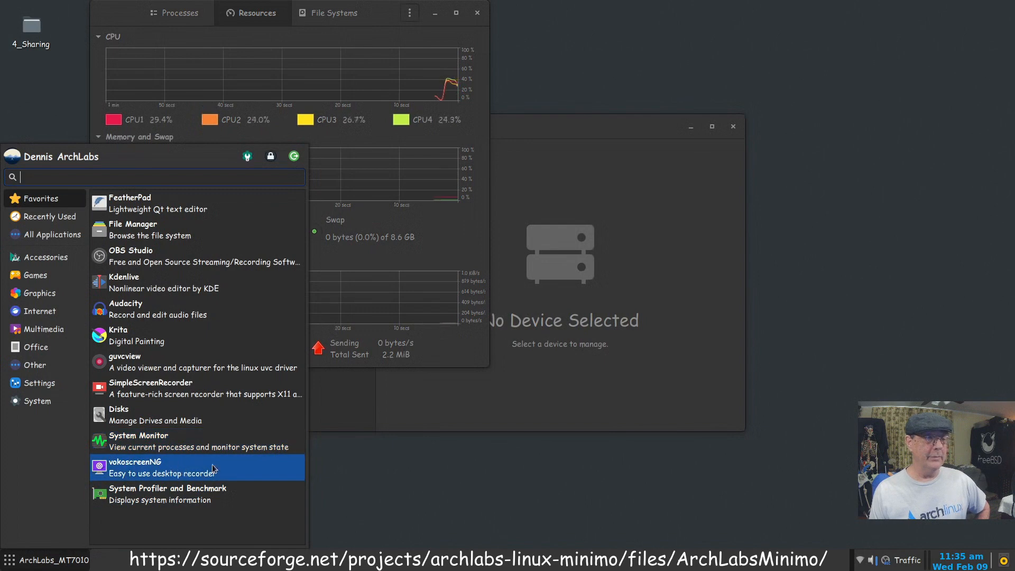
mouse_move(229, 478)
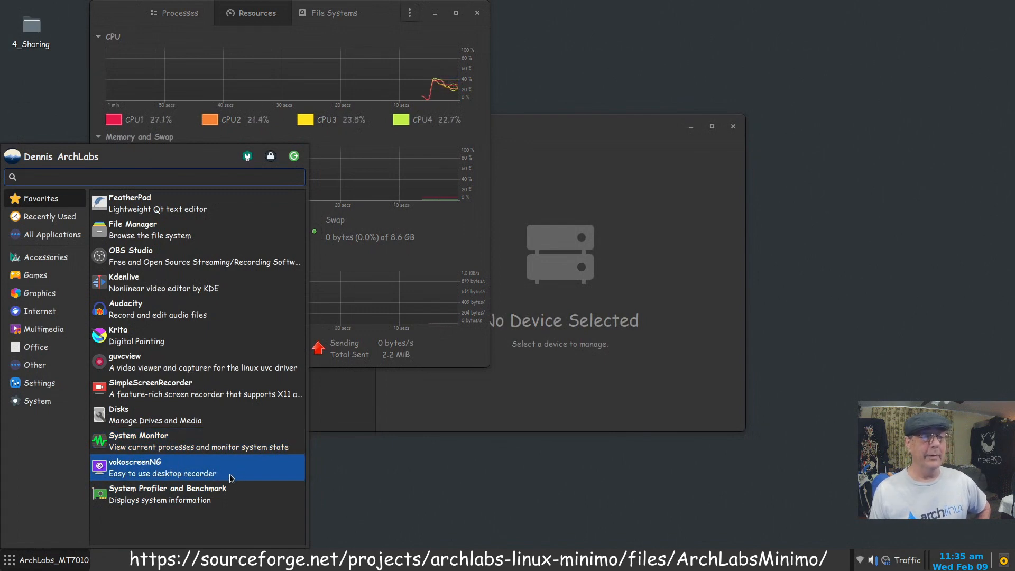
mouse_move(216, 473)
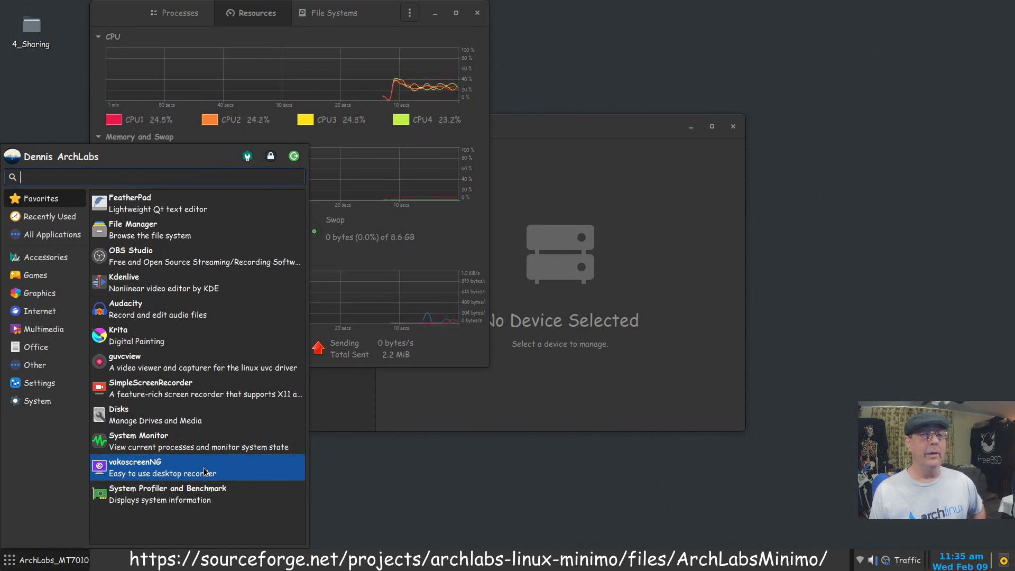
mouse_move(225, 477)
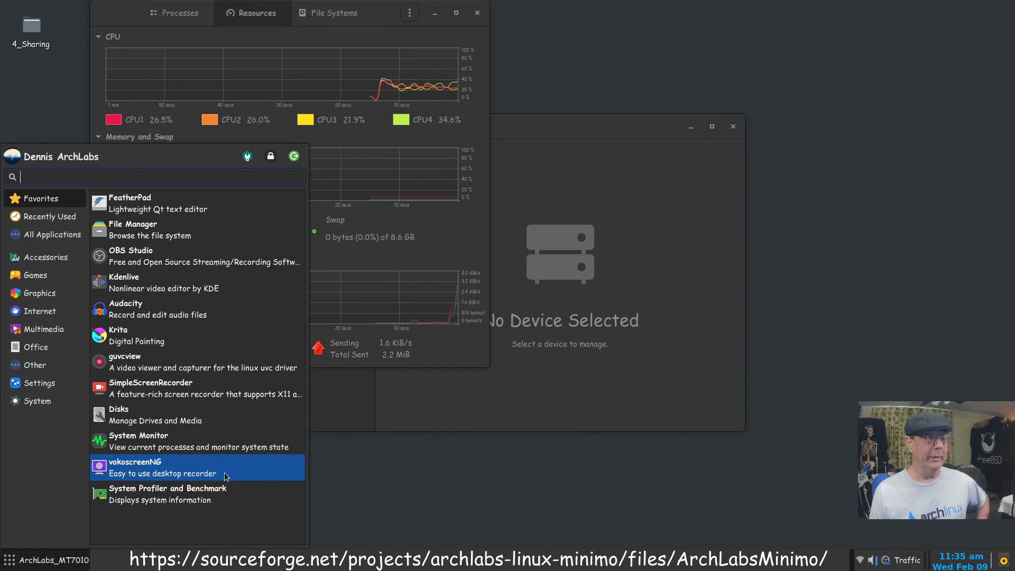
mouse_move(167, 493)
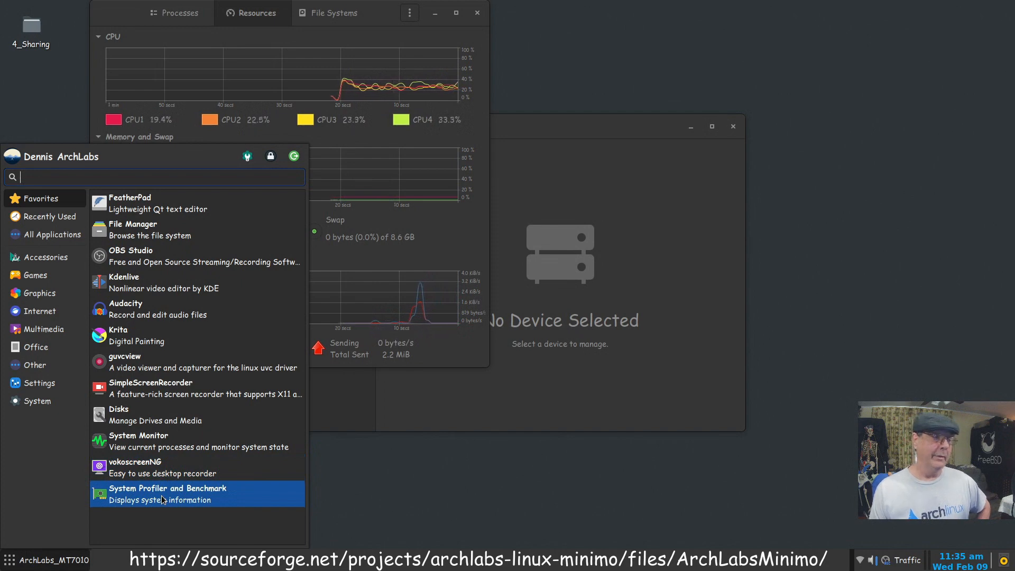
Launch HardInfo and view the computer Summary, then the Boots list with kernel versions.
left_click(167, 493)
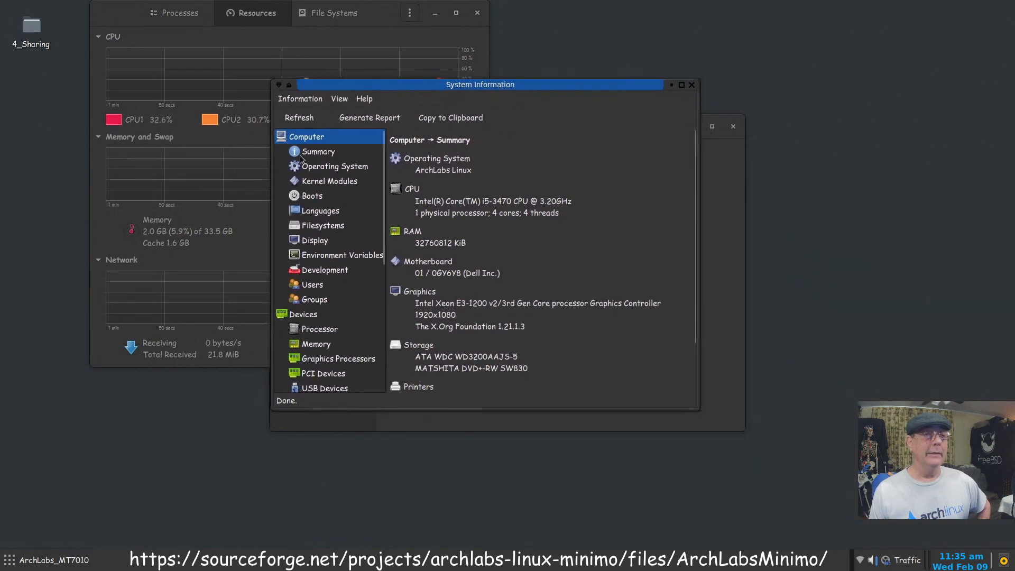
left_click(318, 151)
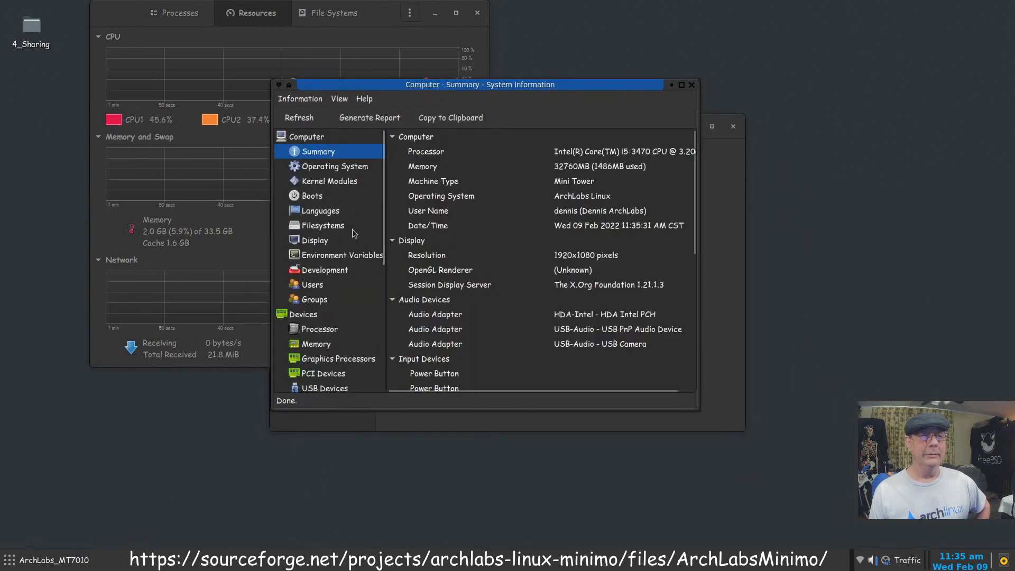
scroll("down", 3)
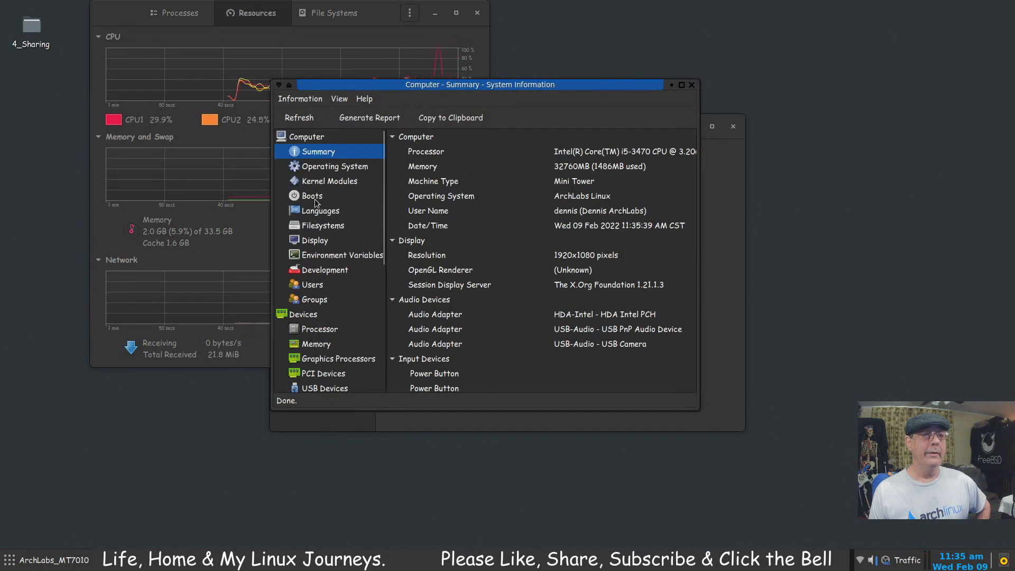
left_click(312, 196)
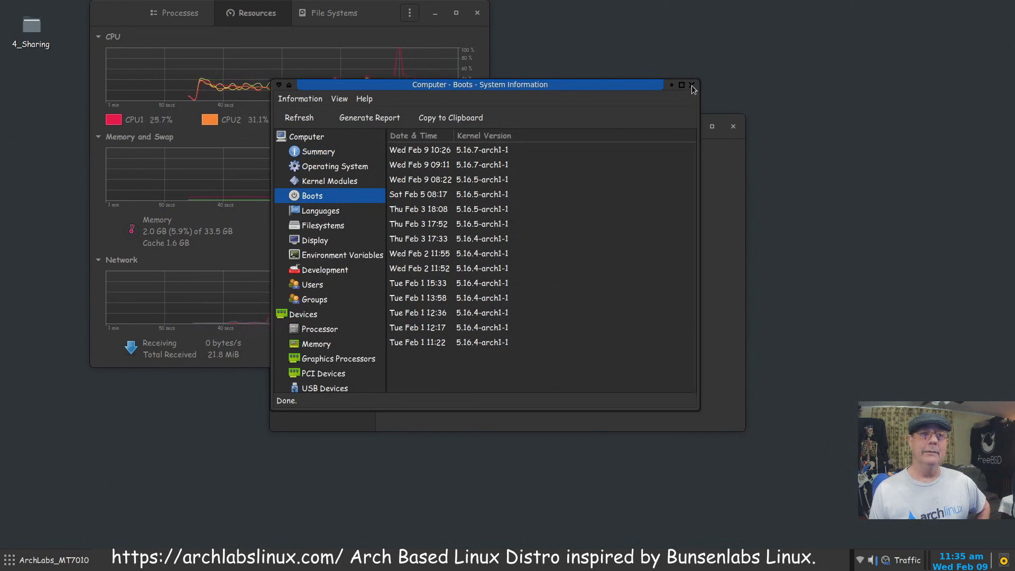
mouse_move(766, 95)
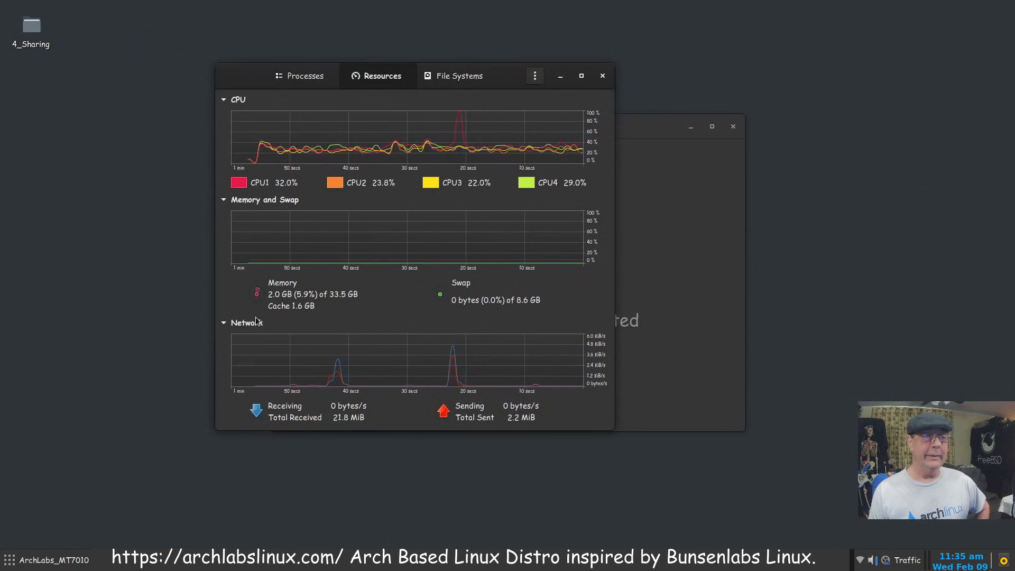
mouse_move(421, 499)
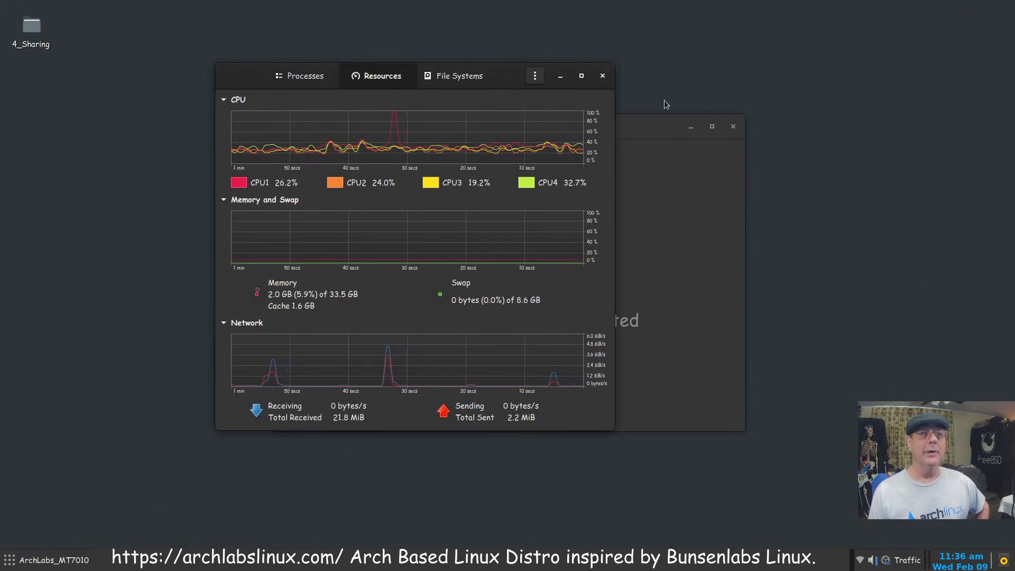
Close System Monitor, view the 320 GB Hard Disk partitions in Disks, then close Disks.
left_click(600, 75)
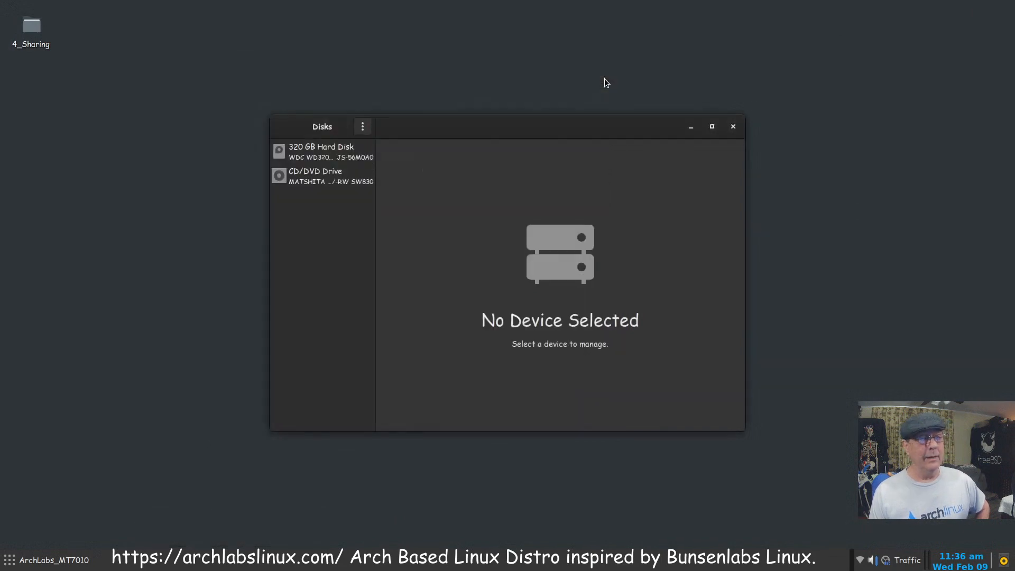
left_click(322, 151)
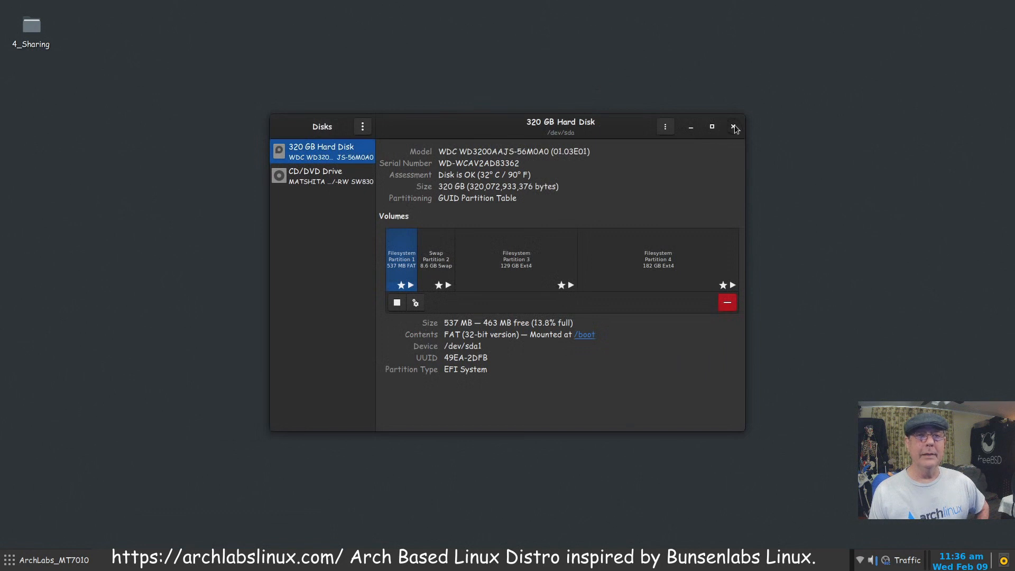
left_click(735, 126)
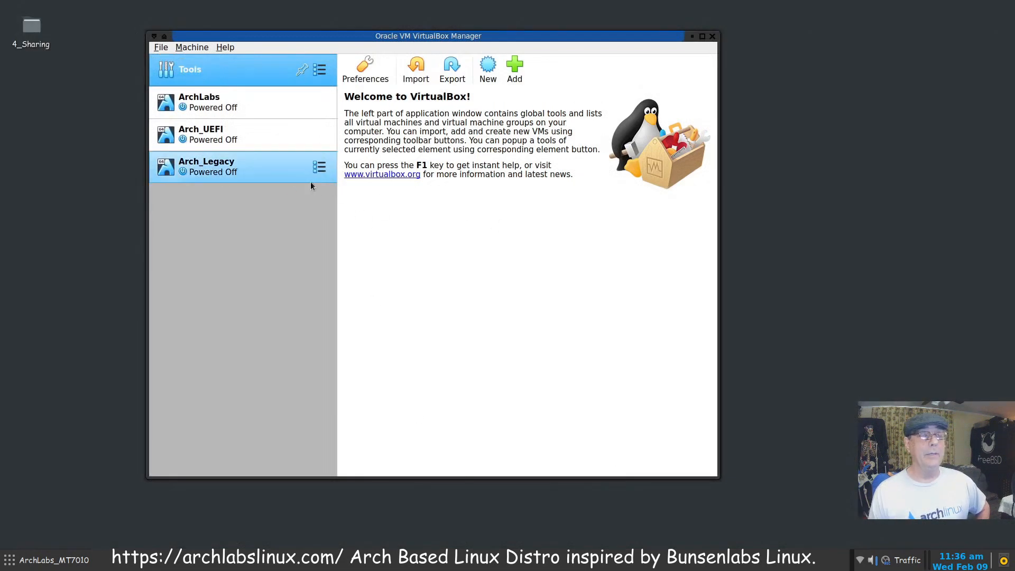
View the installed extension packs in VirtualBox Preferences' Extensions page, then close VirtualBox.
left_click(364, 68)
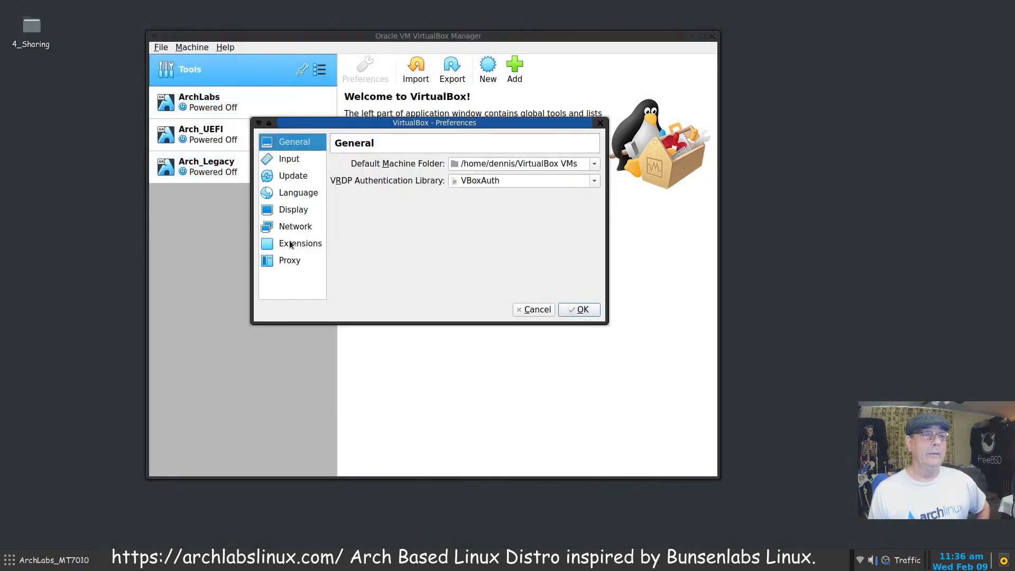
left_click(300, 242)
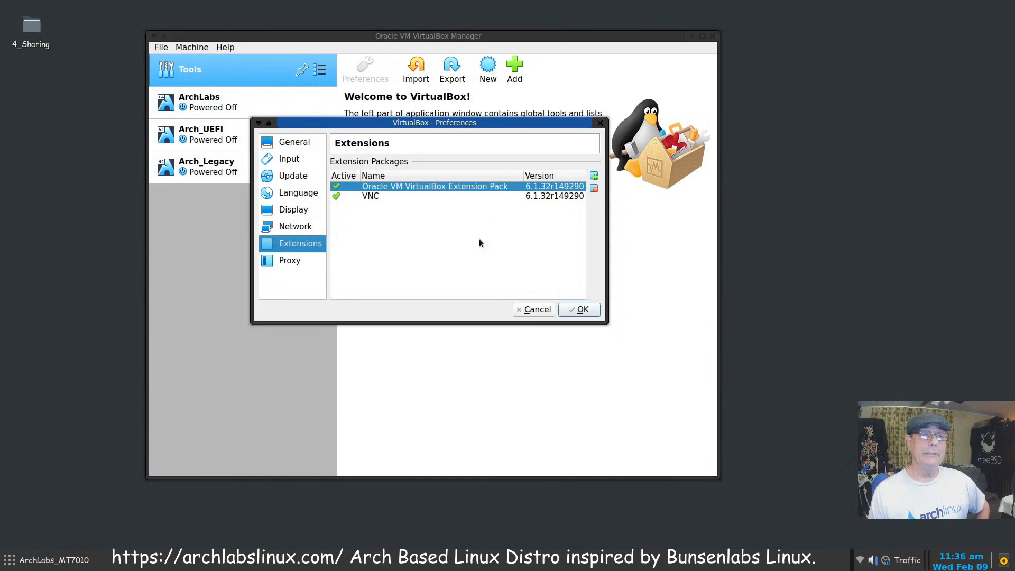
left_click(578, 309)
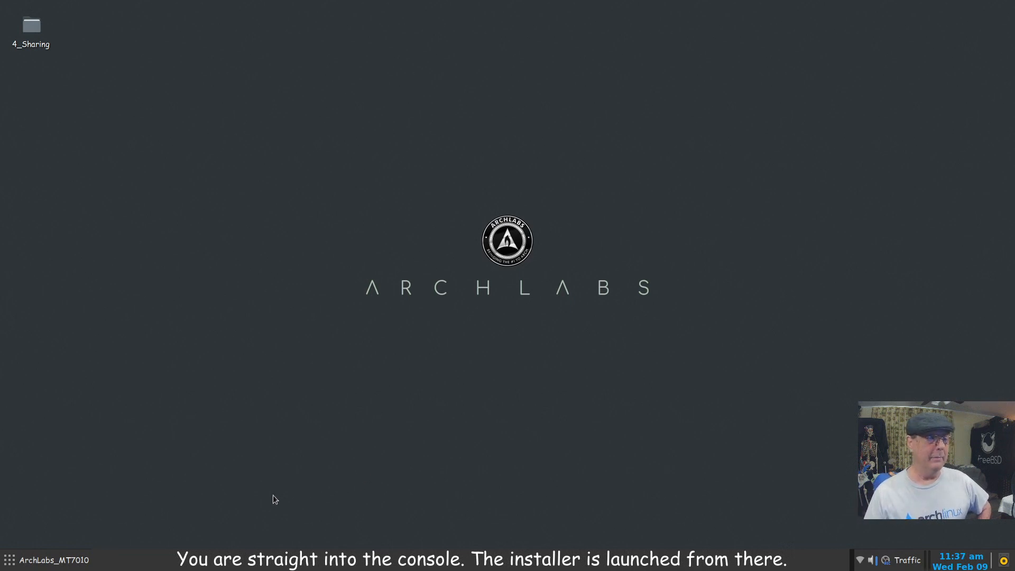
Open the applications menu again to reach the Terminal launcher.
left_click(9, 559)
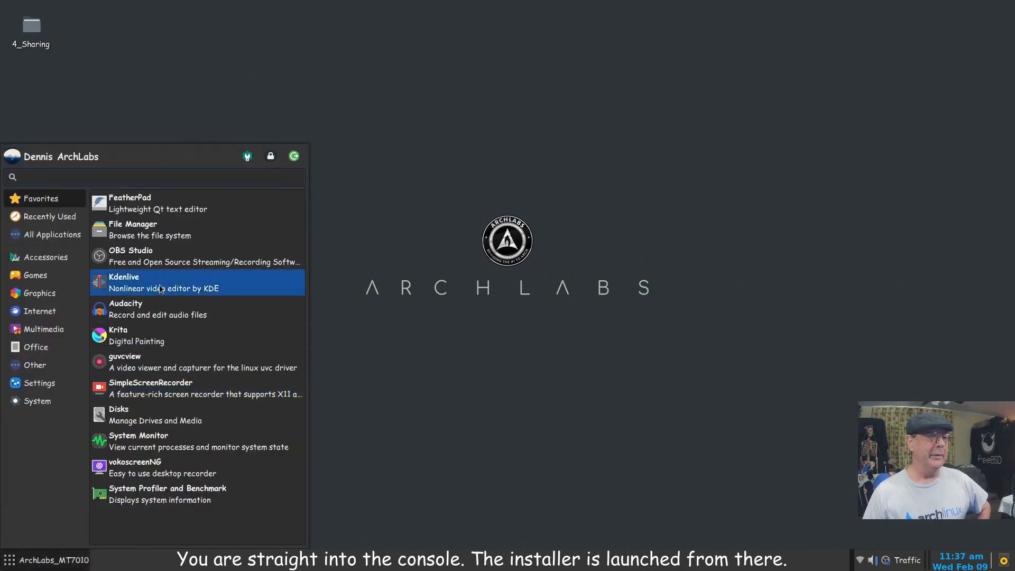
mouse_move(167, 494)
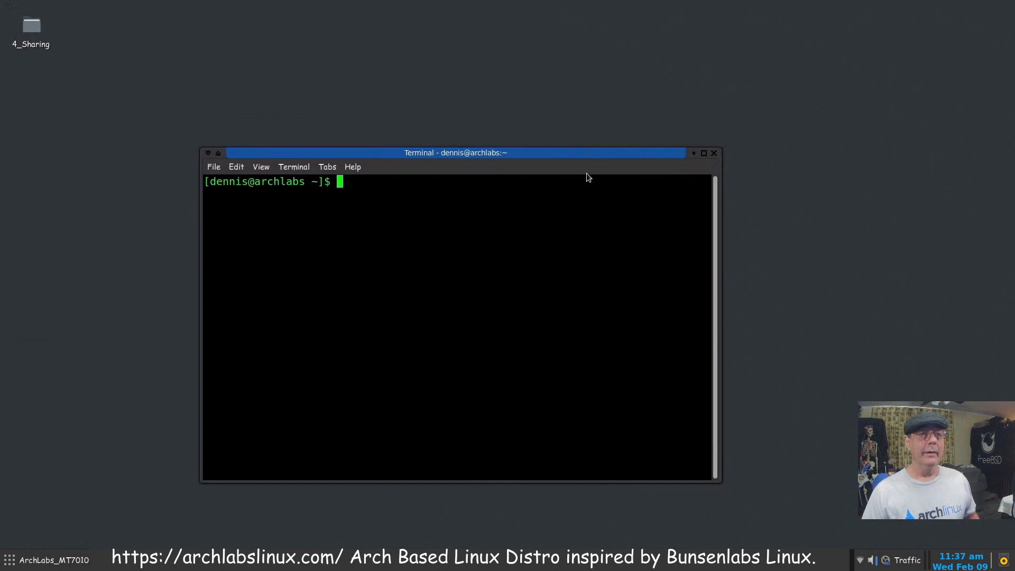
Search the AUR with 'baph -s mintstick', move the terminal higher, and start typing pacman.
type("ba")
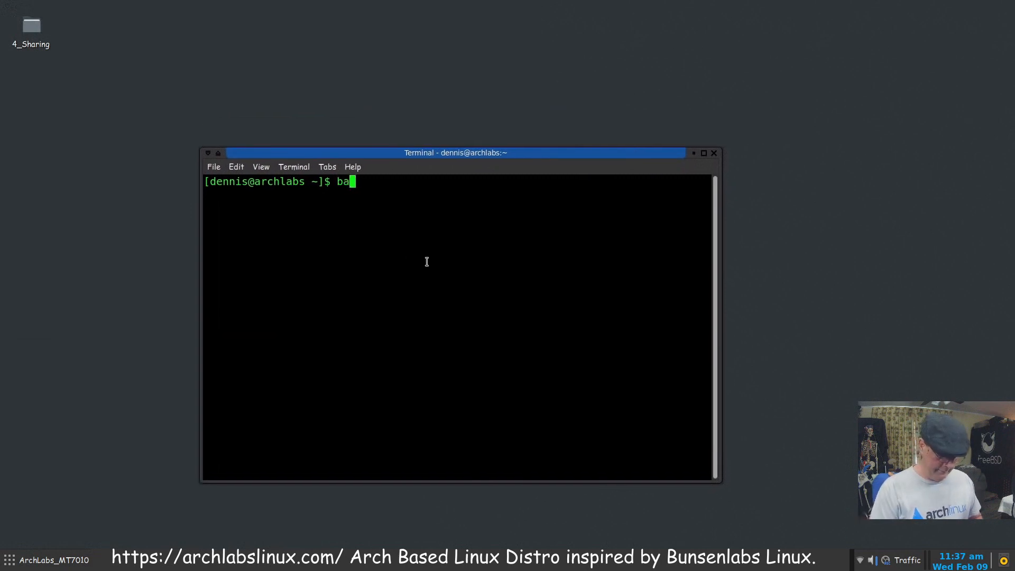
type("ph")
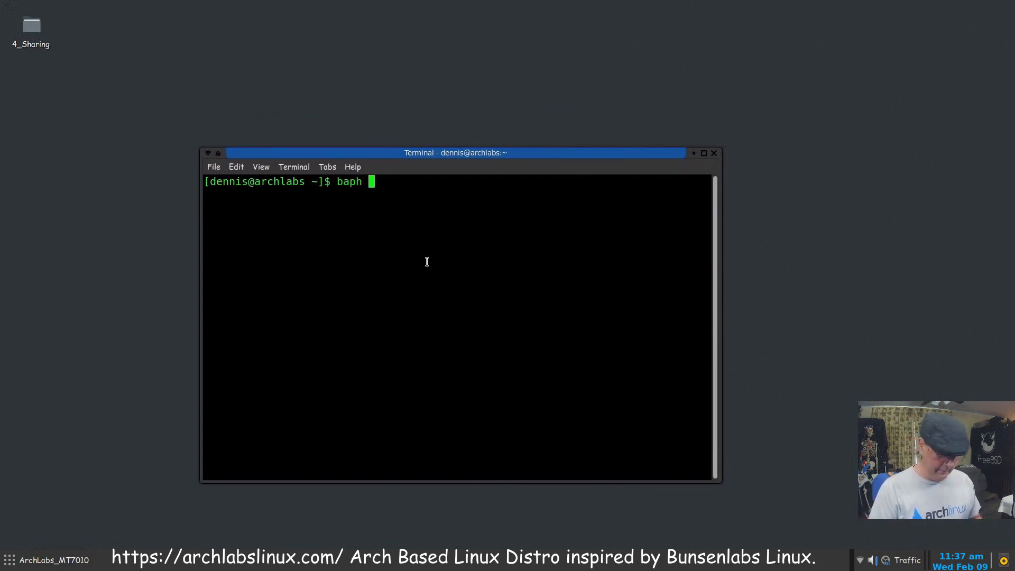
type("-s")
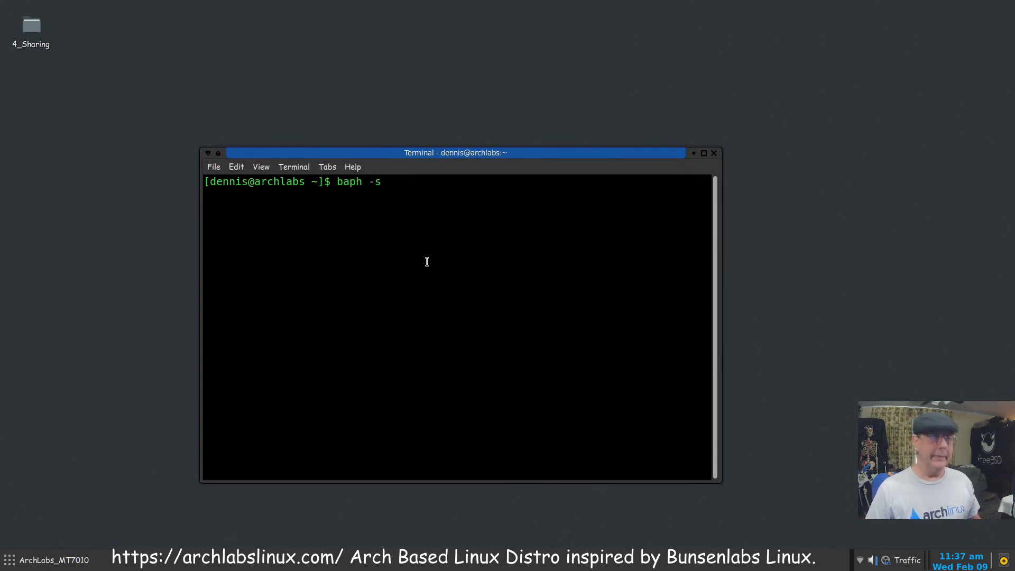
type("mintstic")
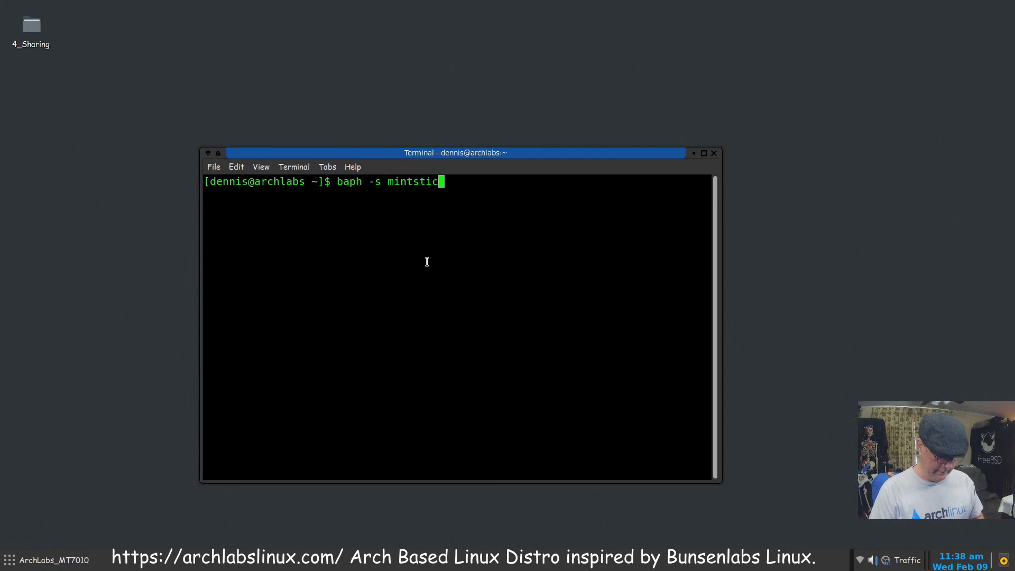
type("k")
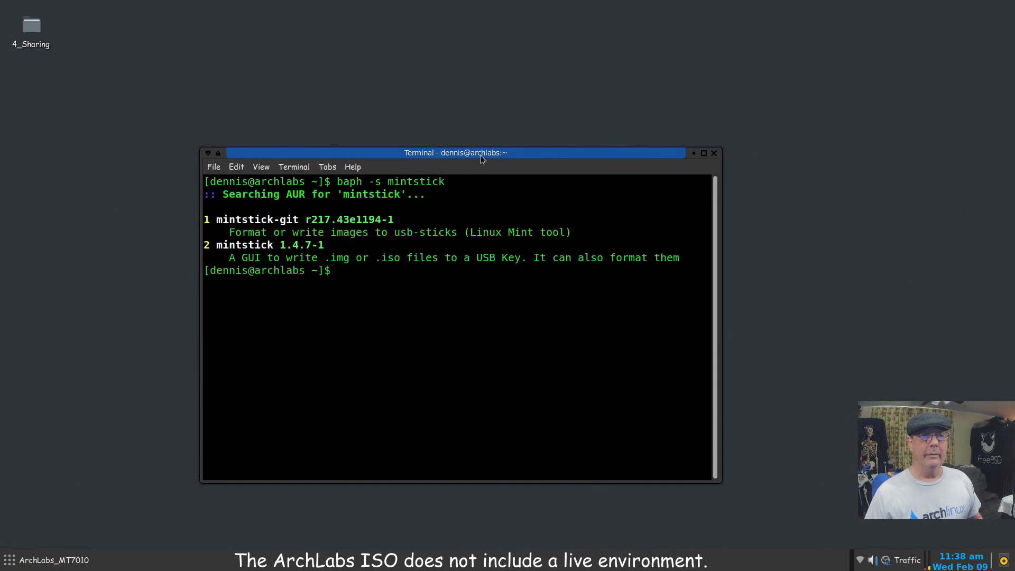
left_click_drag(455, 153, 513, 82)
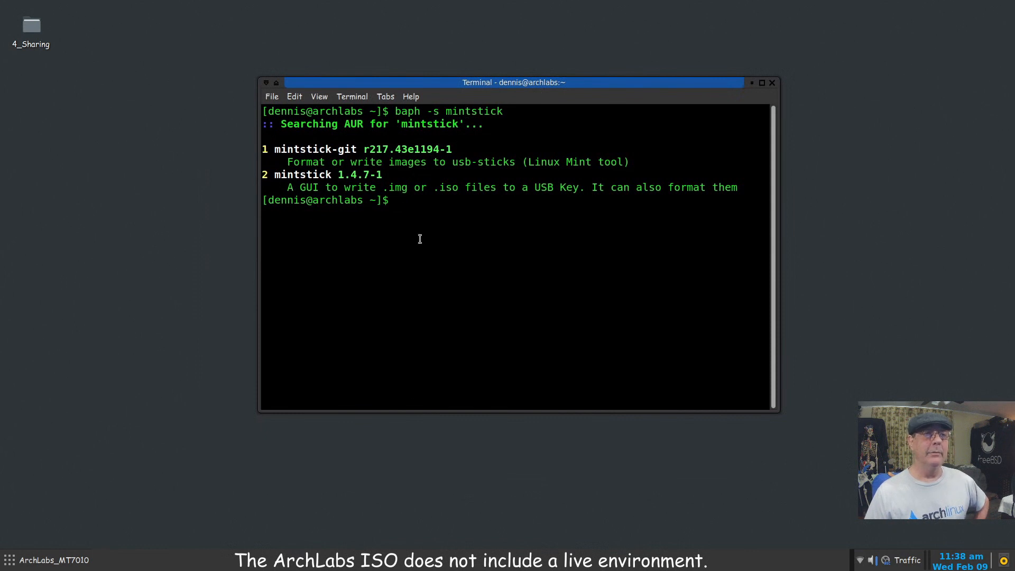
type("pacman -")
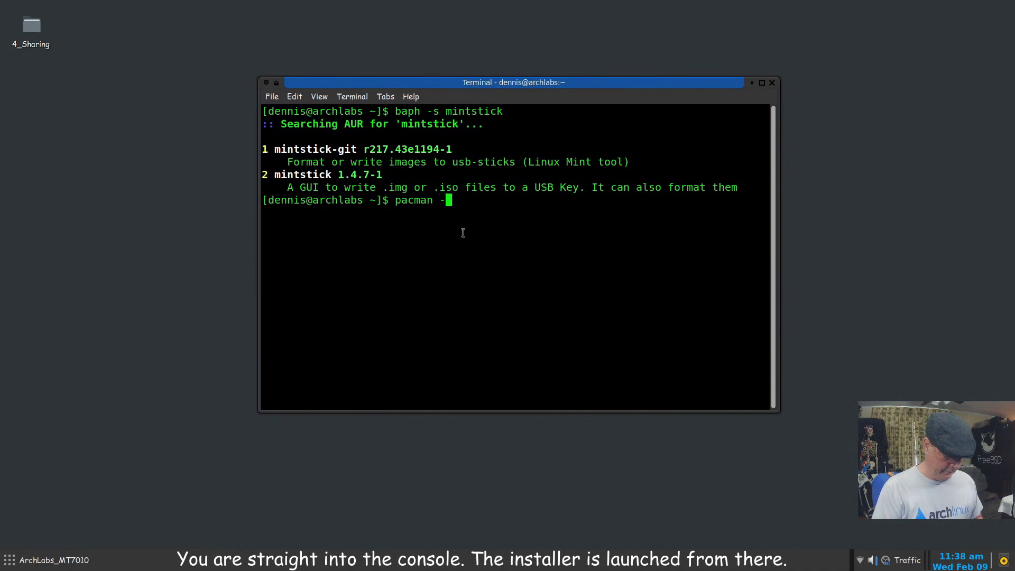
Run 'pacman -Ss mintstick', which finds nothing in the official repositories, then close the terminal.
type("Ss")
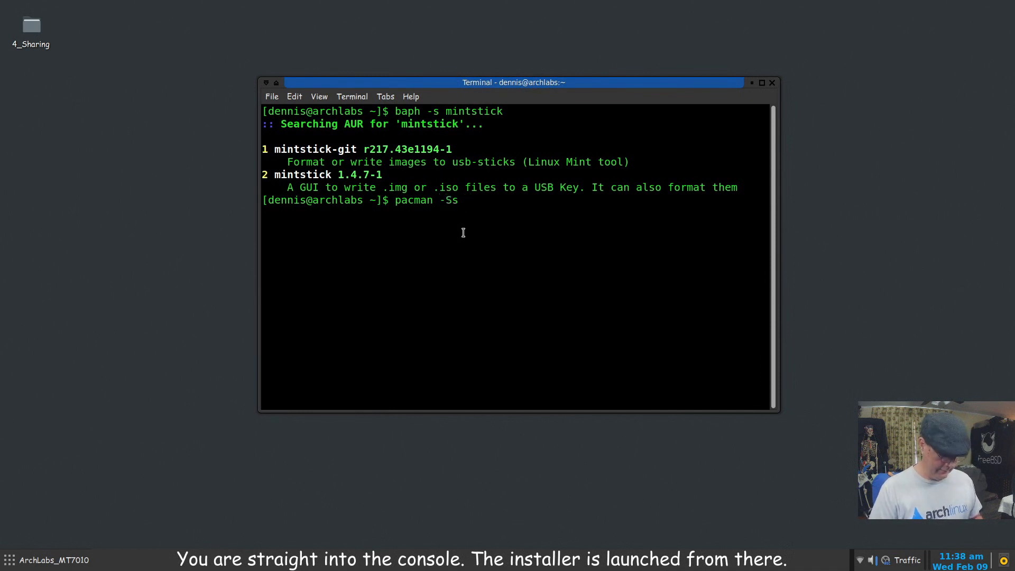
type("mintstick")
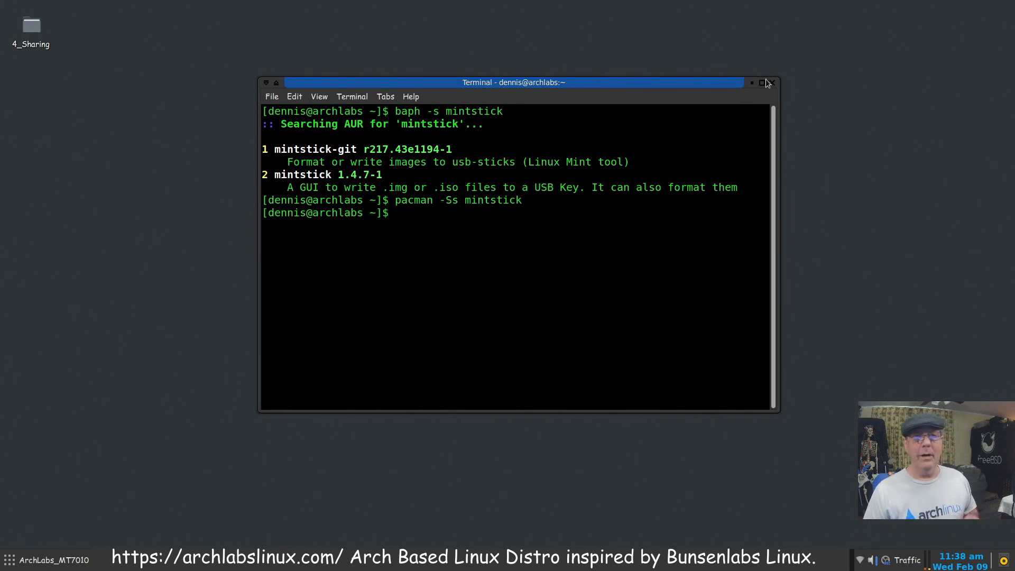
left_click(770, 82)
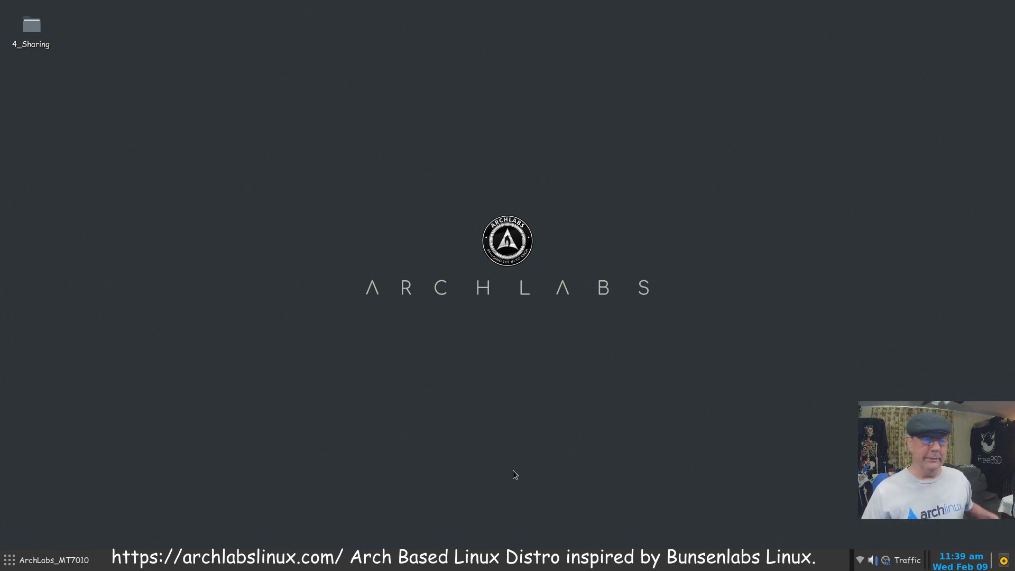
mouse_move(505, 491)
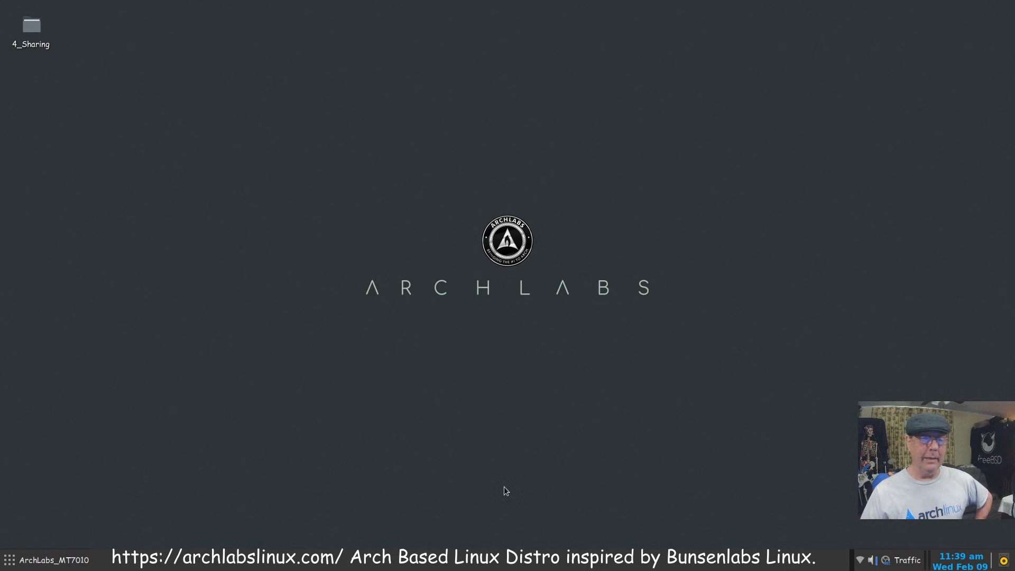
mouse_move(547, 487)
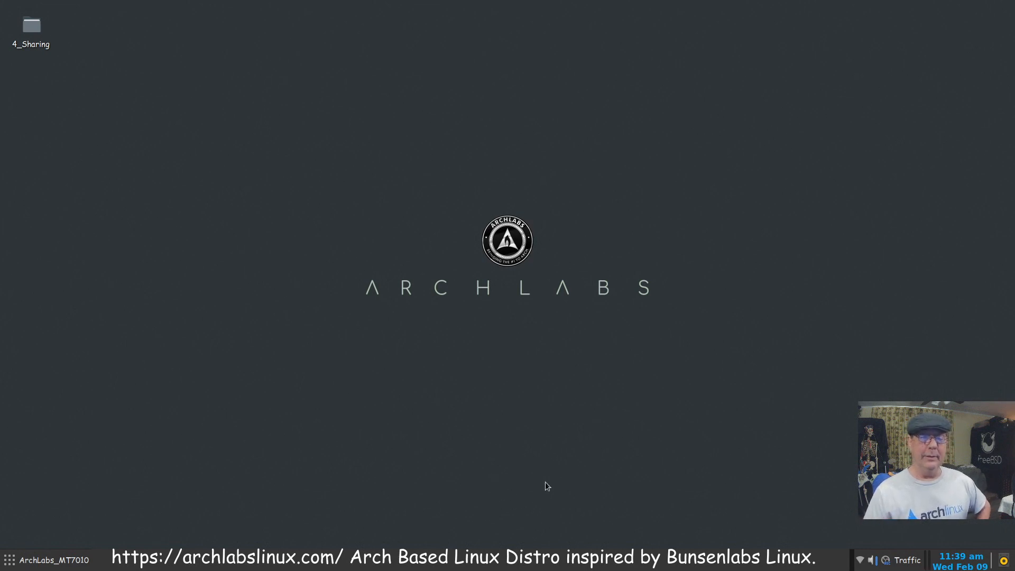
mouse_move(190, 506)
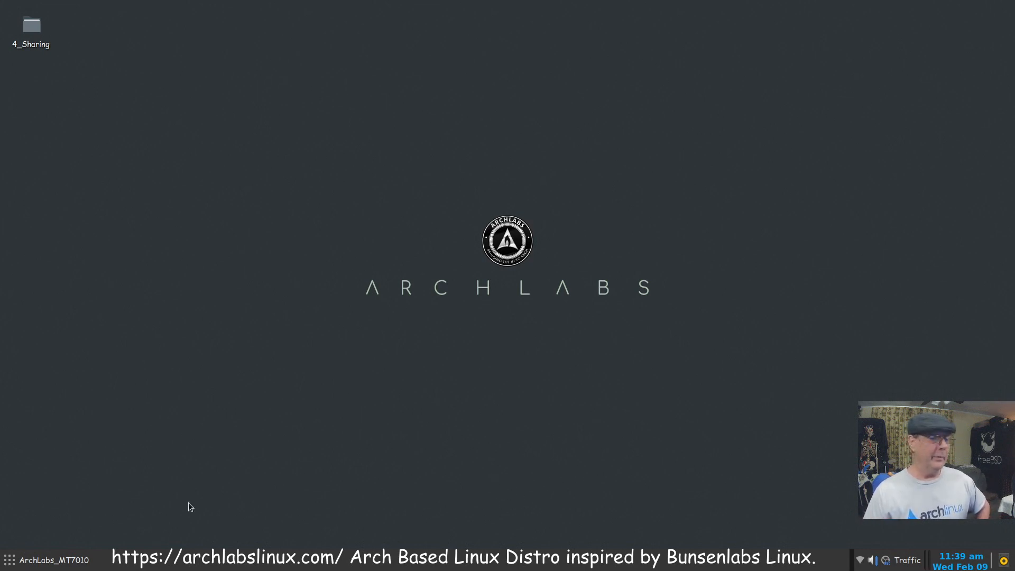
Browse the apps menu categories, ending on Other with Etcher, MugShot and SuSe imagewriter.
left_click(10, 560)
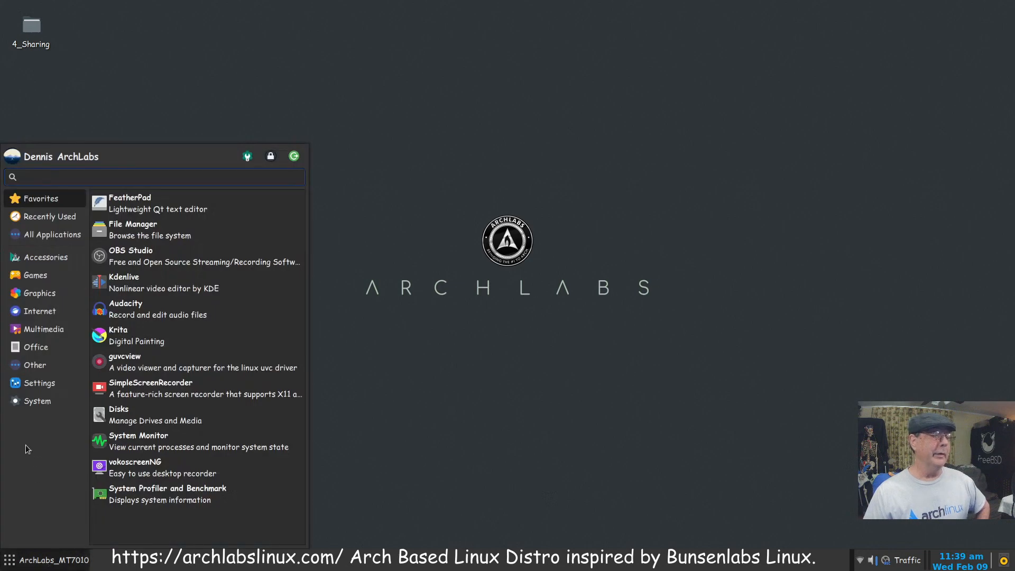
left_click(34, 364)
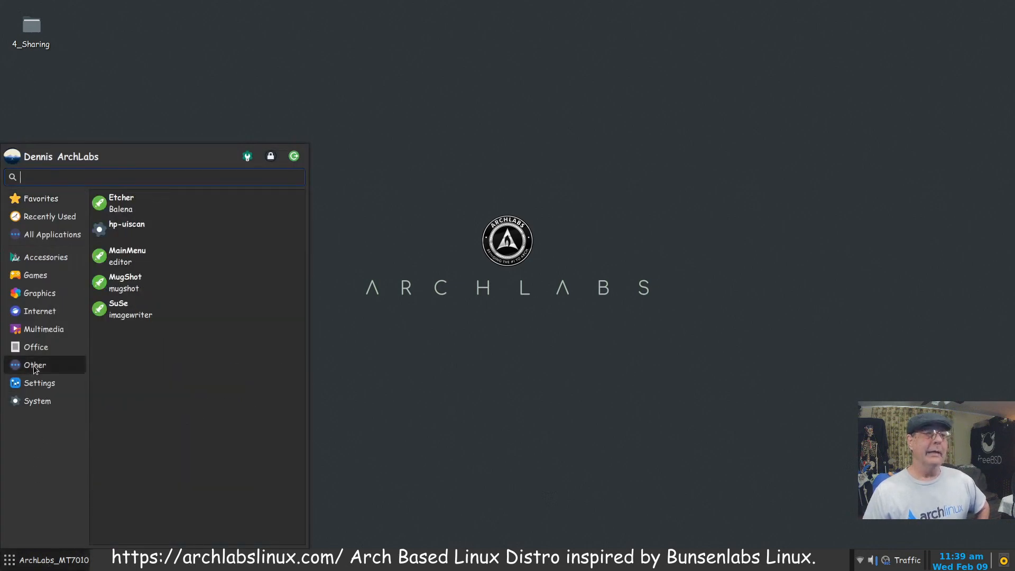
mouse_move(191, 256)
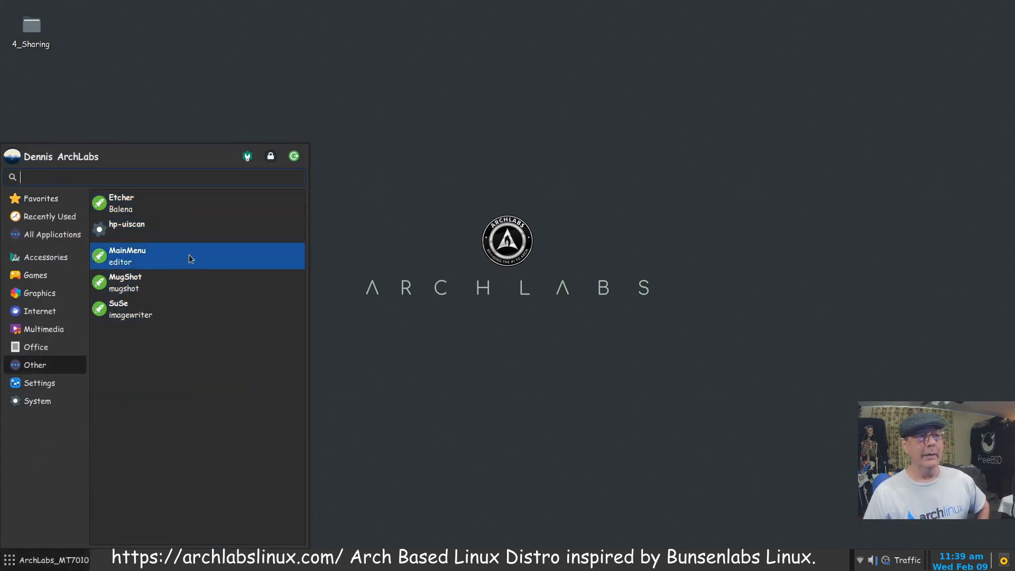
mouse_move(206, 289)
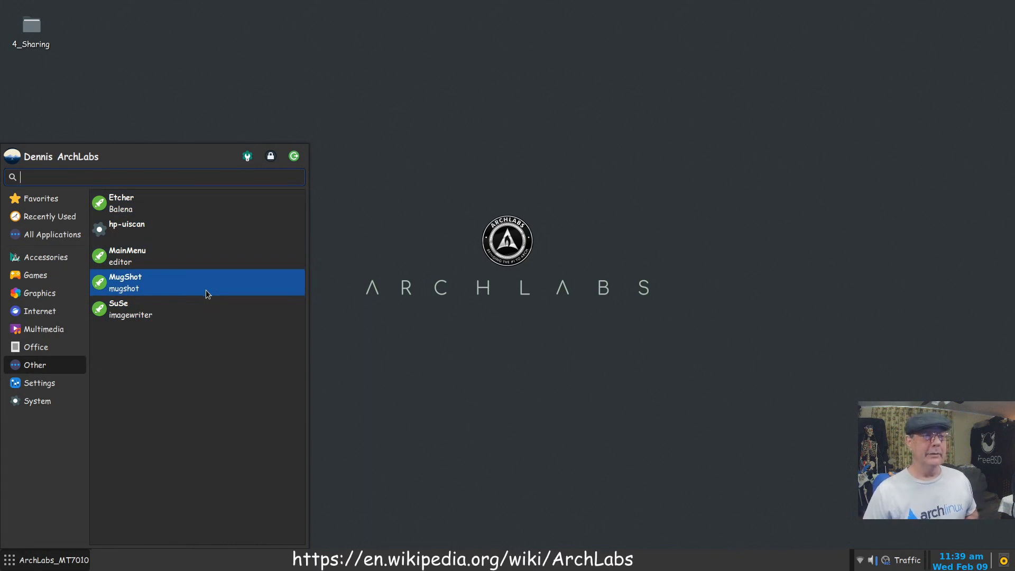
left_click(42, 257)
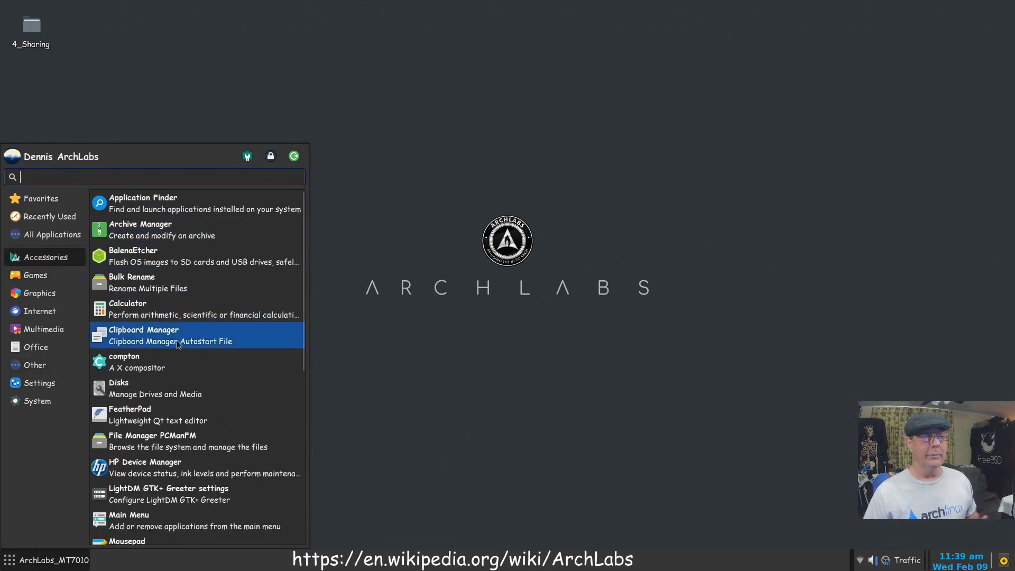
mouse_move(153, 365)
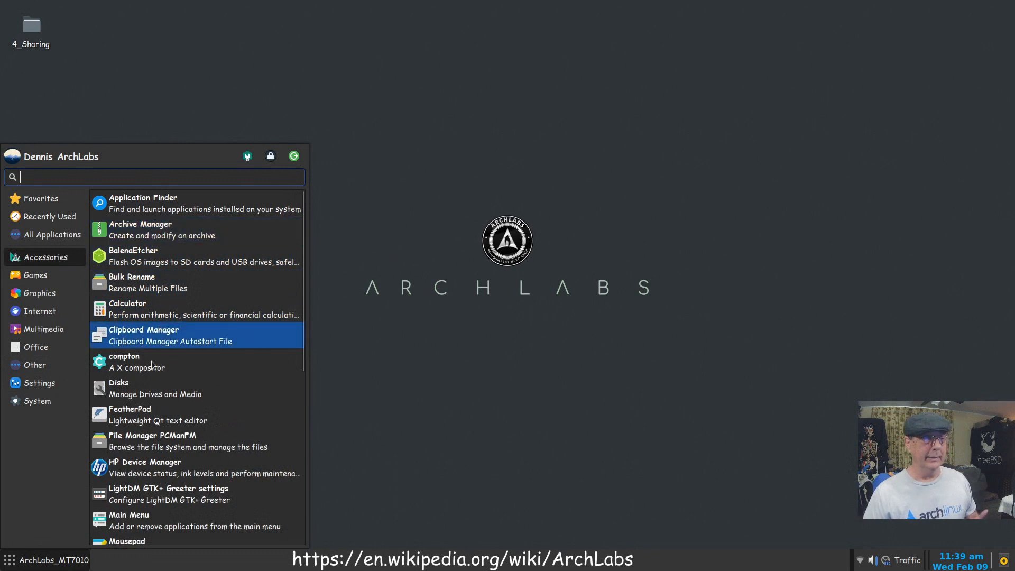
left_click(50, 234)
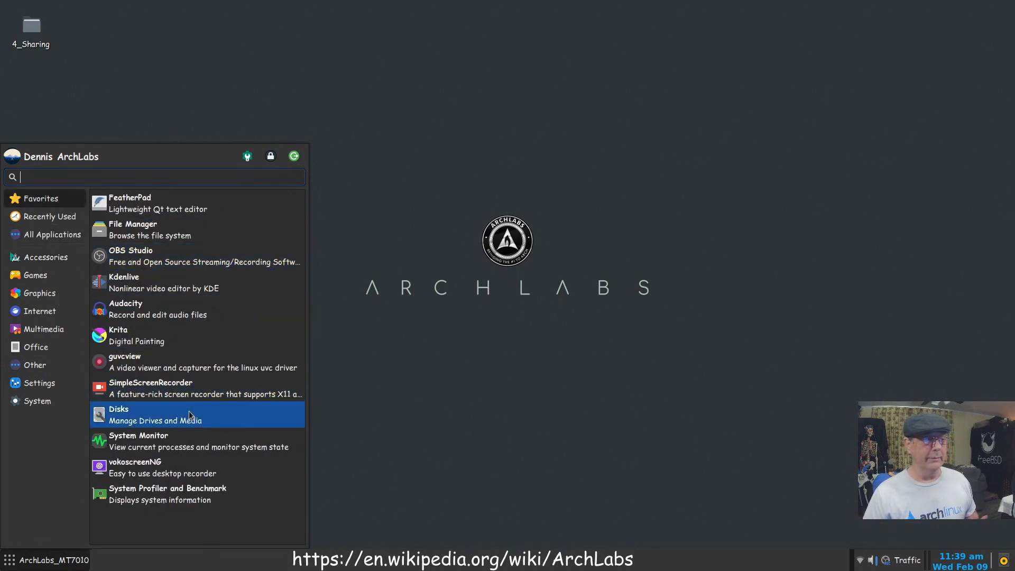
left_click(35, 364)
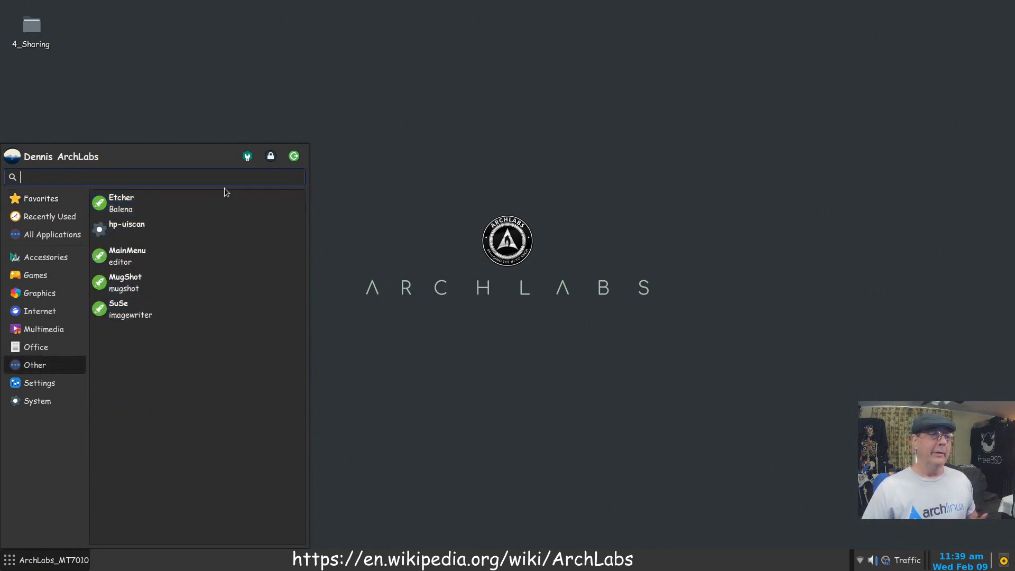
mouse_move(197, 309)
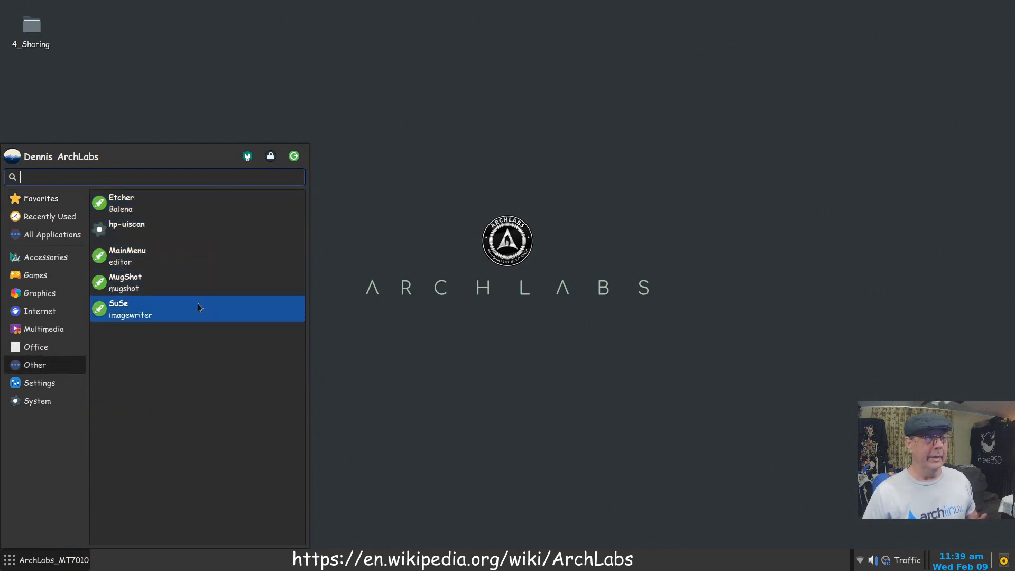
mouse_move(199, 317)
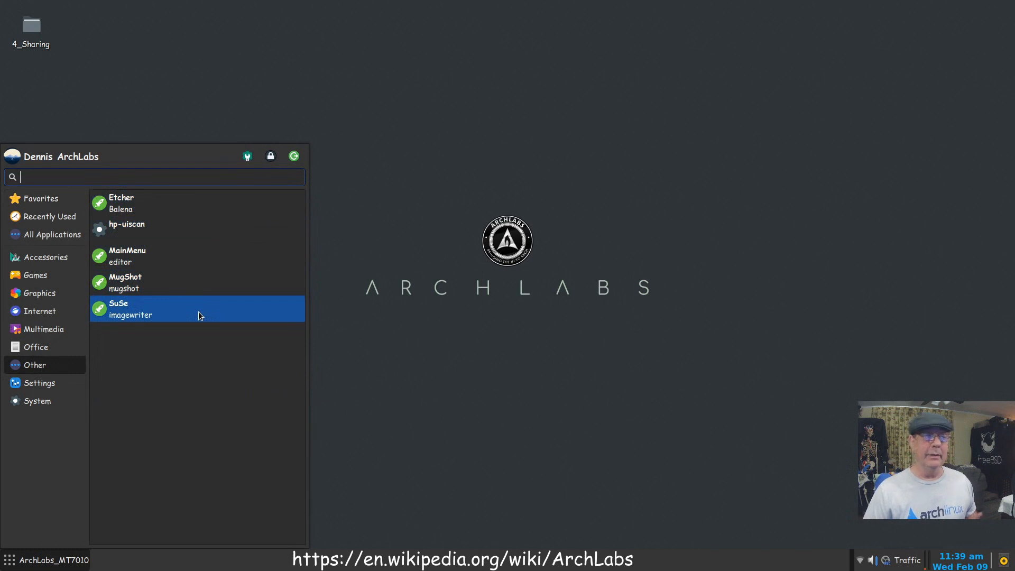
mouse_move(197, 291)
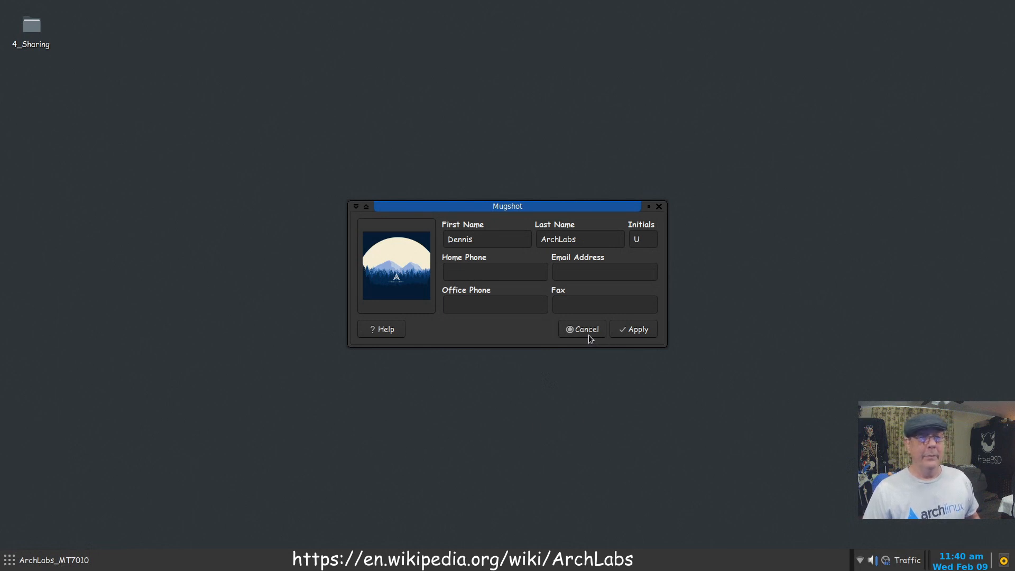
Cancel the Mugshot user details dialog without saving changes.
left_click(580, 329)
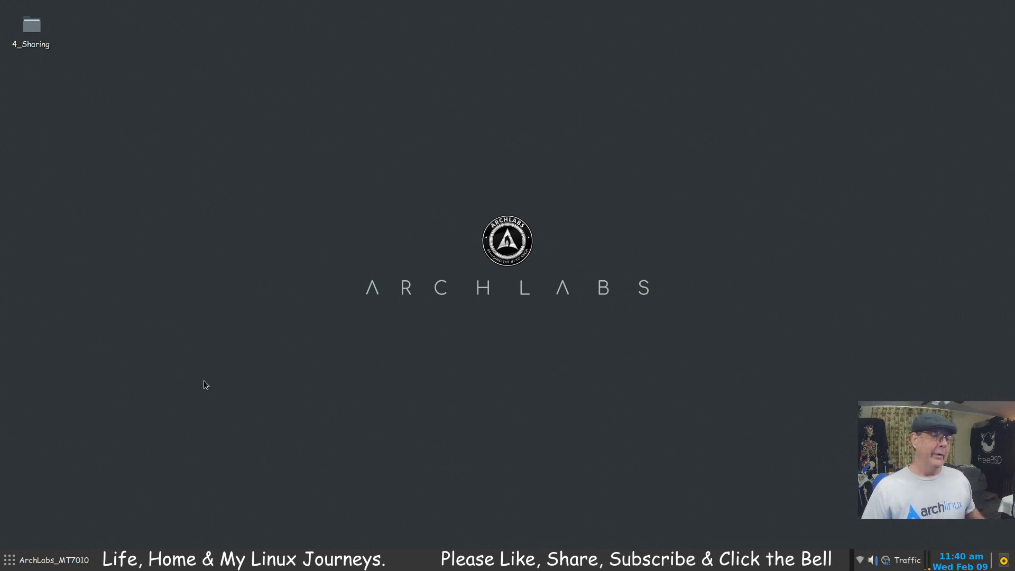
Browse the Accessories, Games, Graphics and Multimedia app categories, then close the menu.
left_click(10, 559)
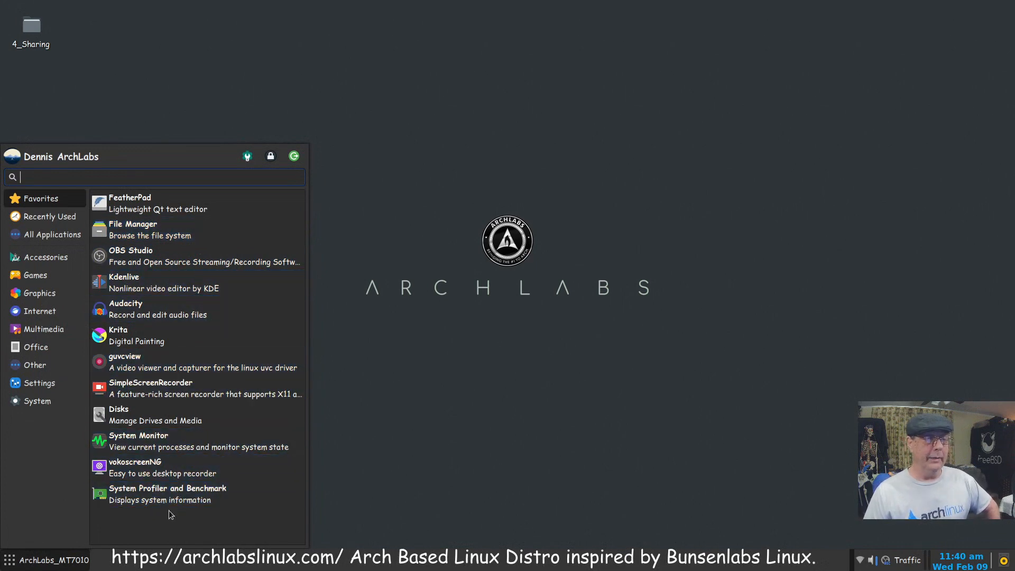
left_click(43, 257)
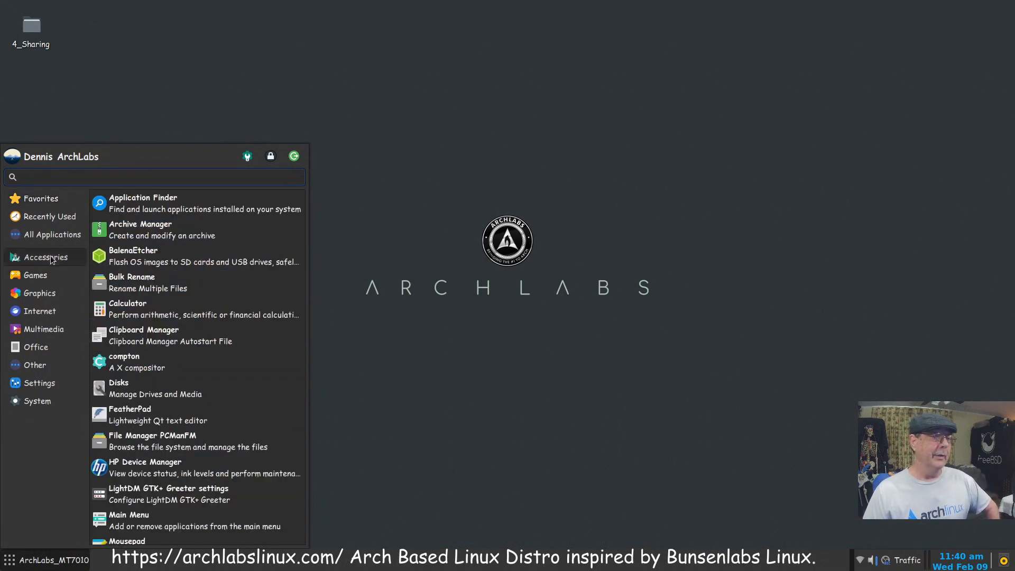
left_click(35, 275)
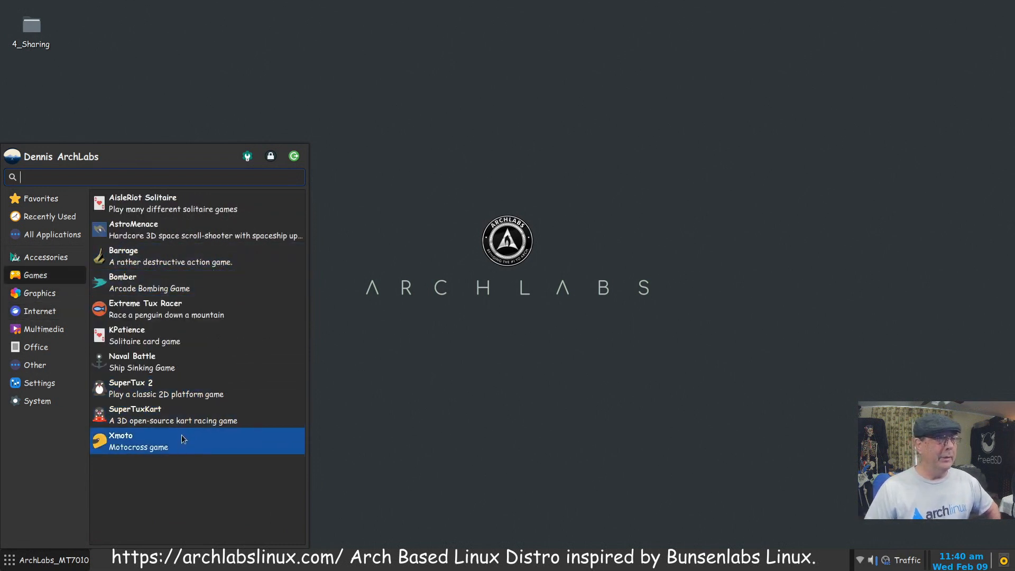
mouse_move(184, 434)
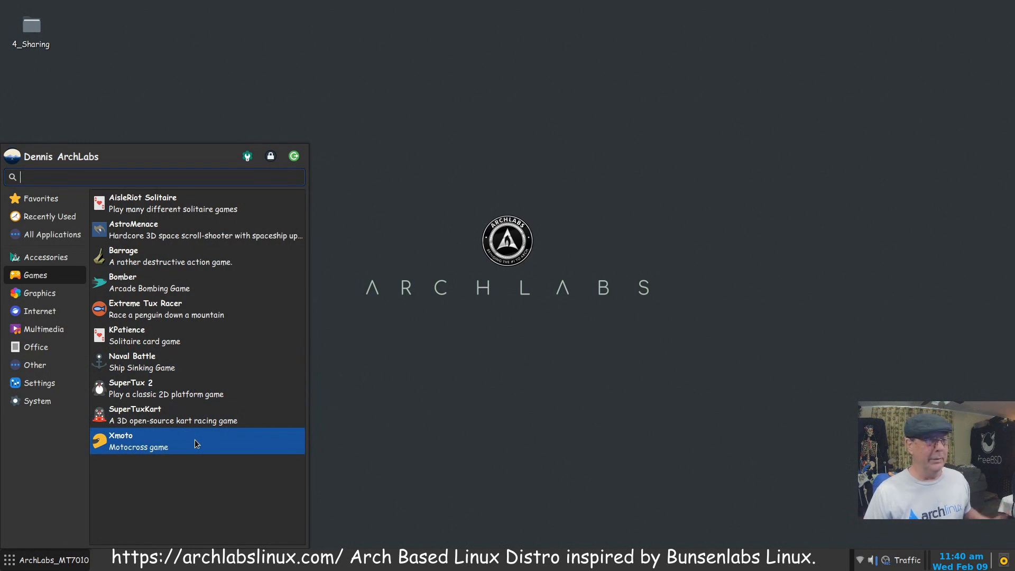
left_click(39, 294)
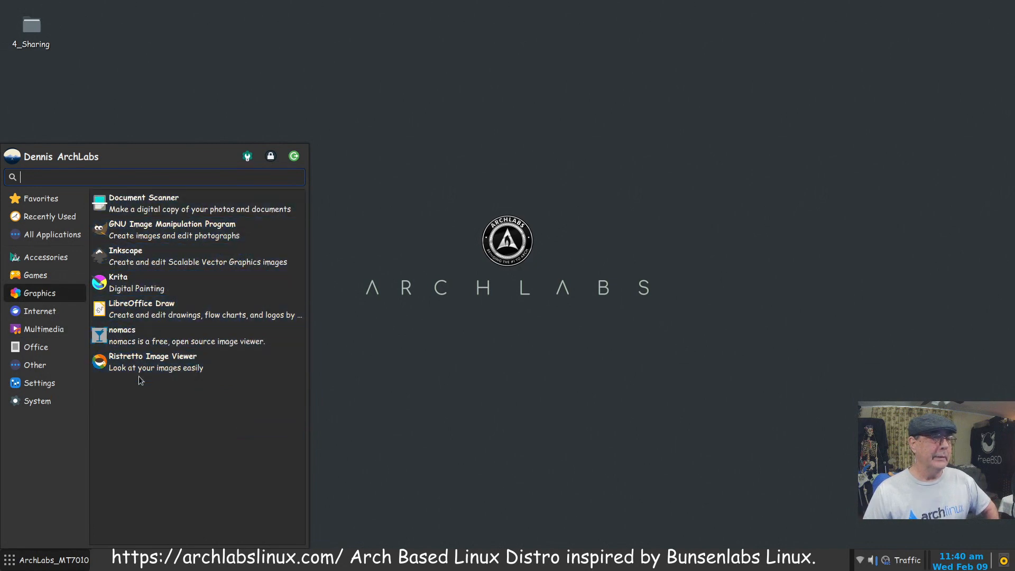
left_click(44, 328)
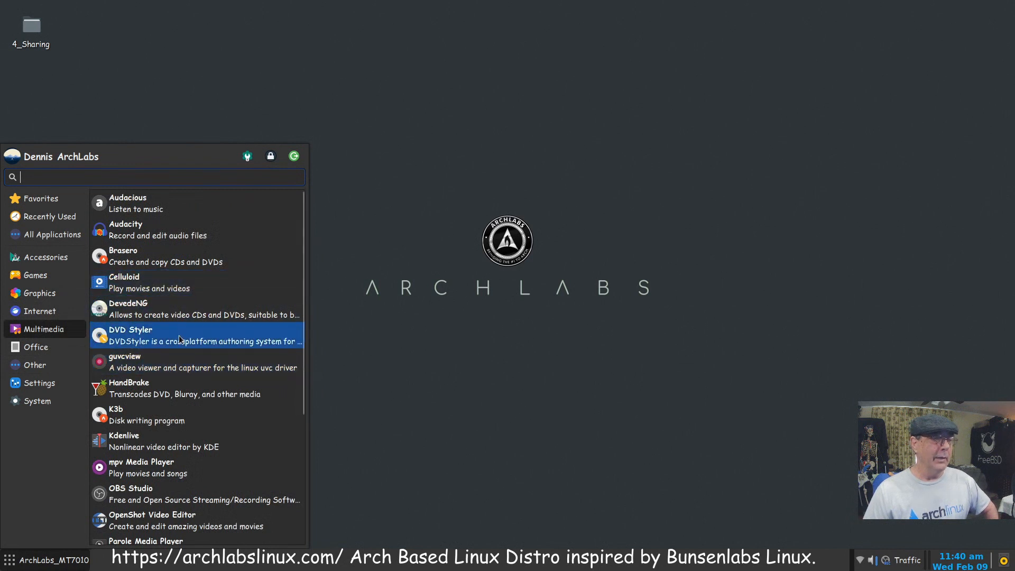
left_click(461, 301)
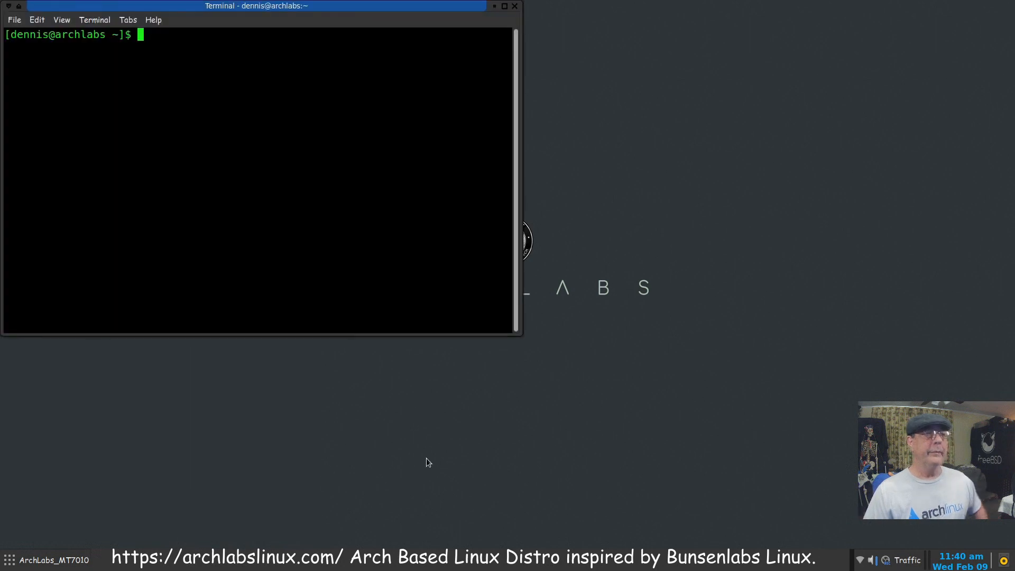
Search the AUR for dvdstyler with baph -s, finding no result.
type("ba")
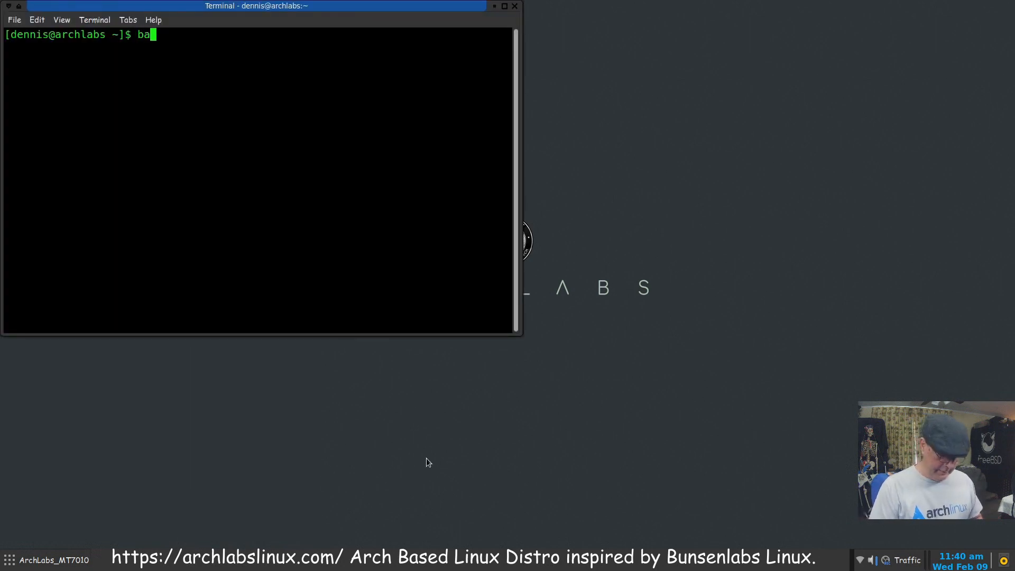
type("ph -s")
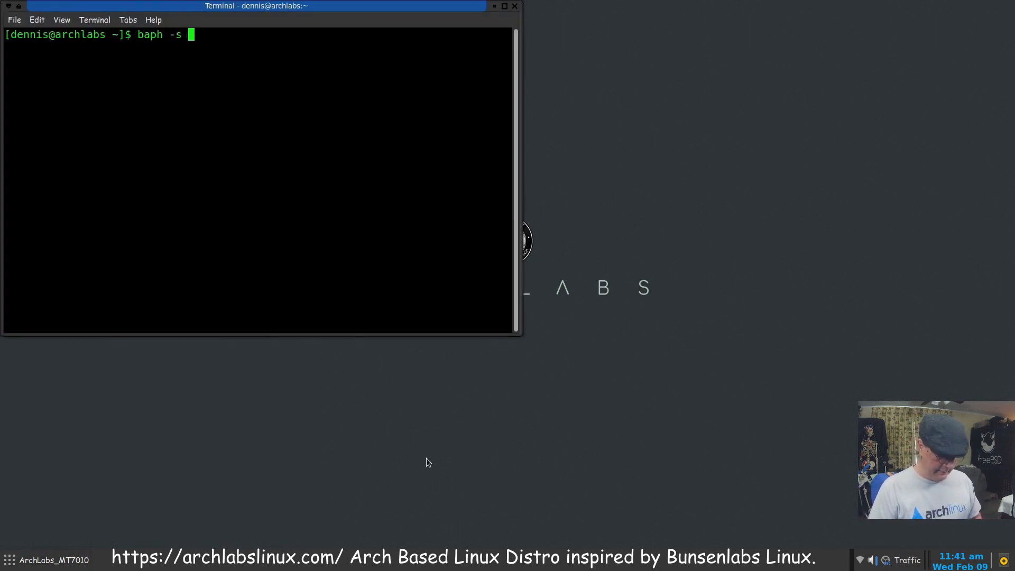
type("dvdstyler")
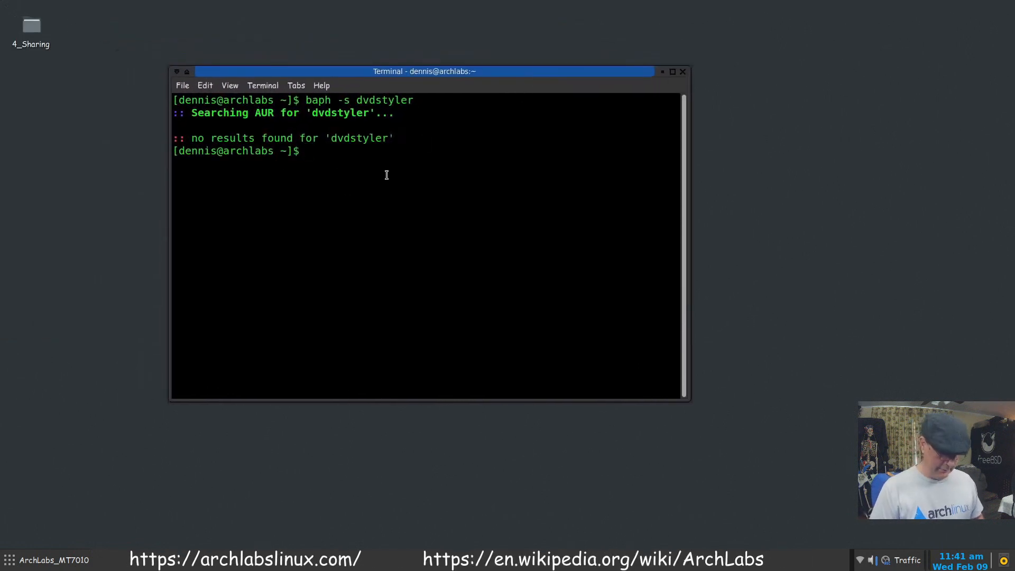
Run pacman -Ss dvdstyler to confirm it is installed, then close the terminal.
type("pacman")
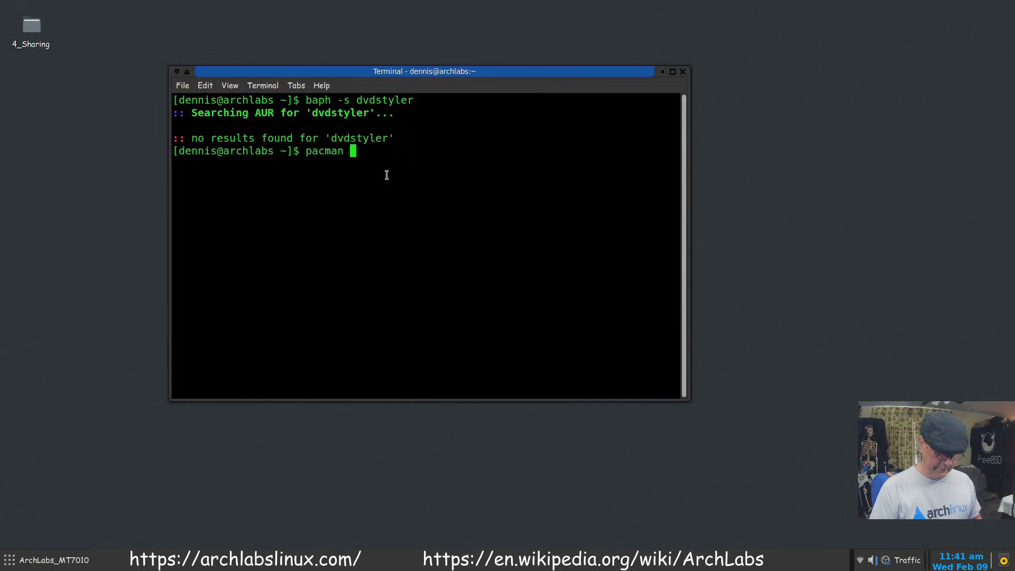
type("-Ss")
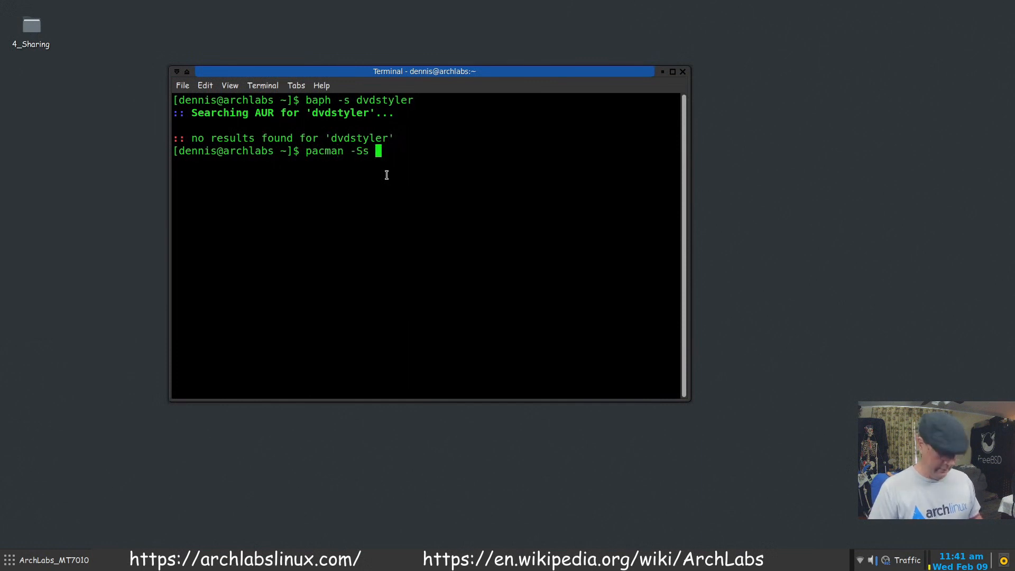
type("dvdstyler")
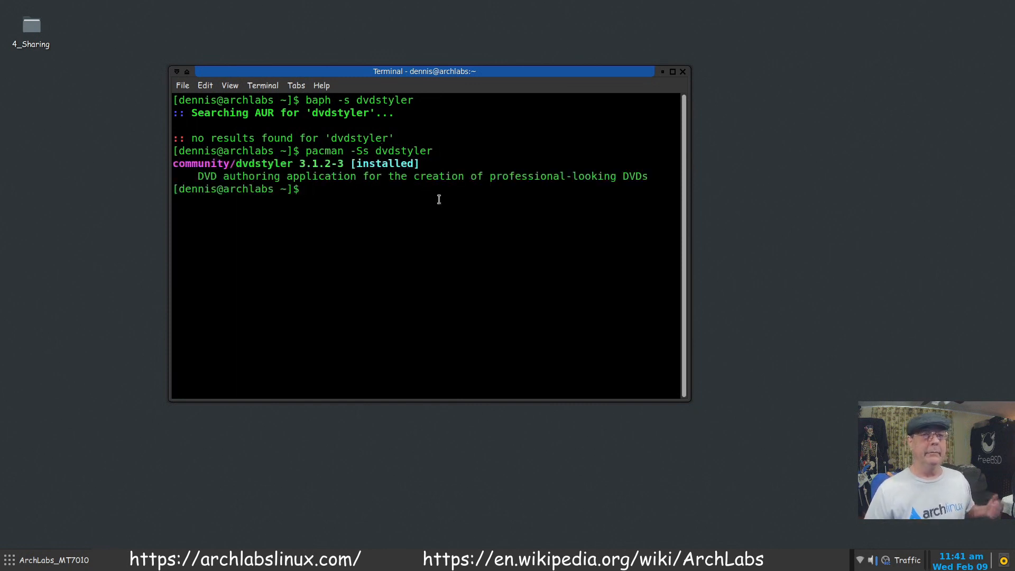
left_click(681, 71)
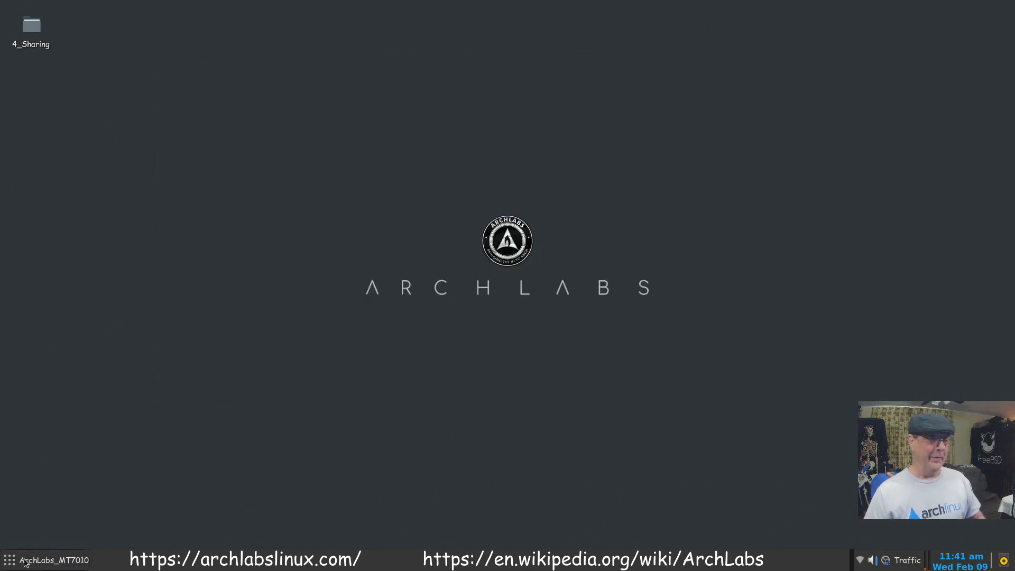
Launch the Main Menu editor (Alacarte) from the apps menu.
left_click(10, 559)
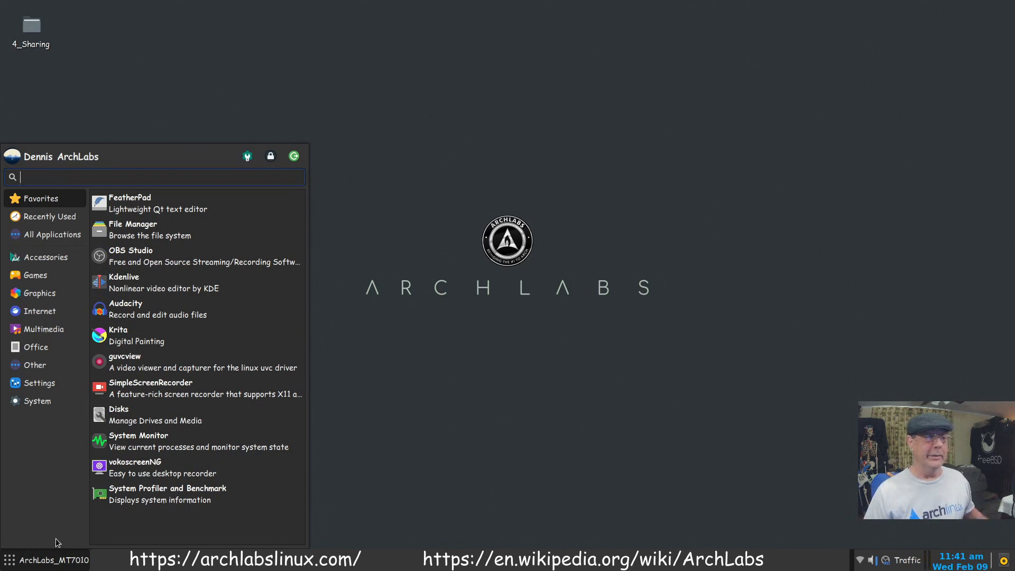
left_click(35, 364)
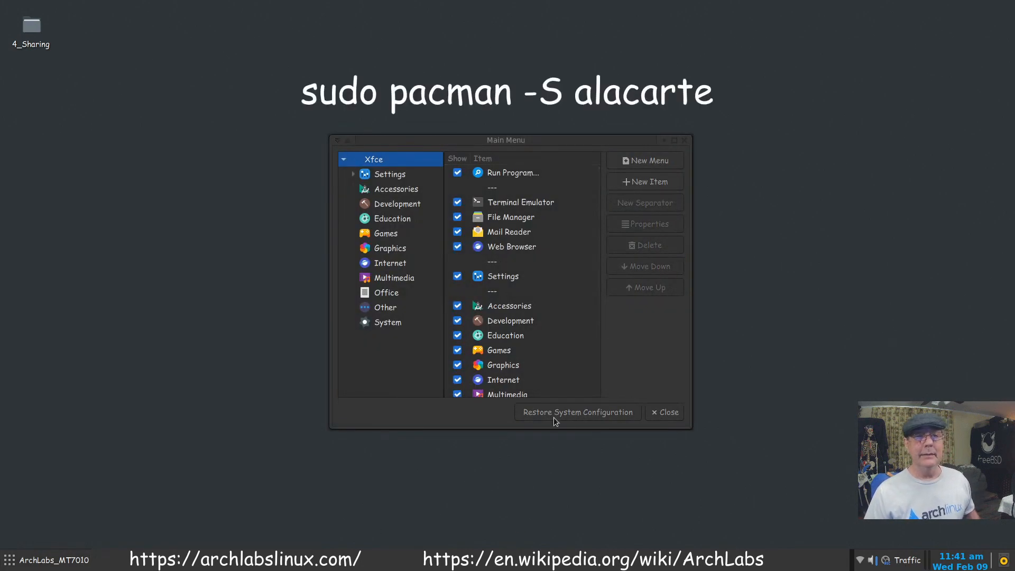
mouse_move(554, 437)
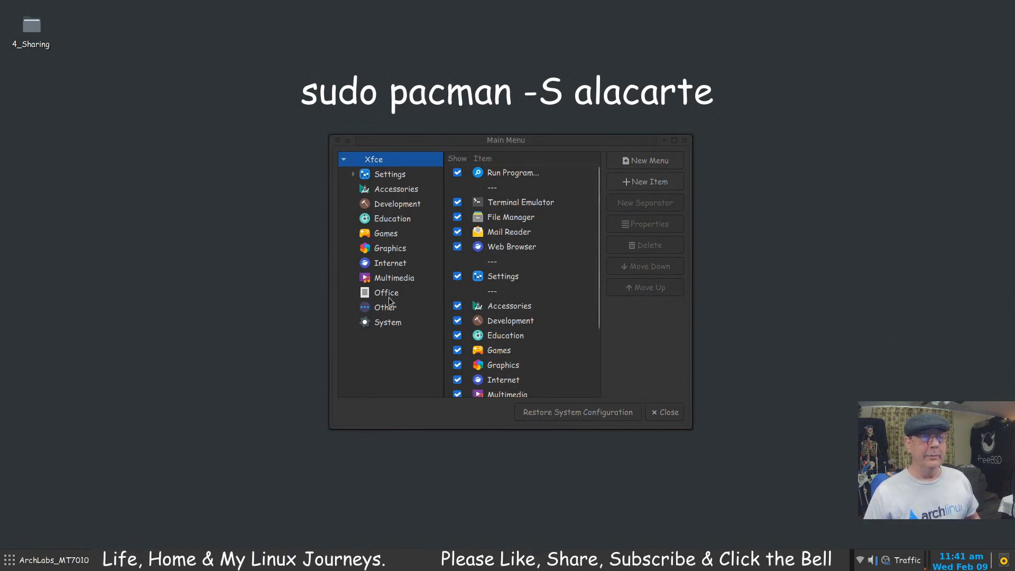
View Alacarte's Other category entries (Etcher, SuSe, MainMenu, hp-uiscan, MugShot) and close the editor.
left_click(386, 306)
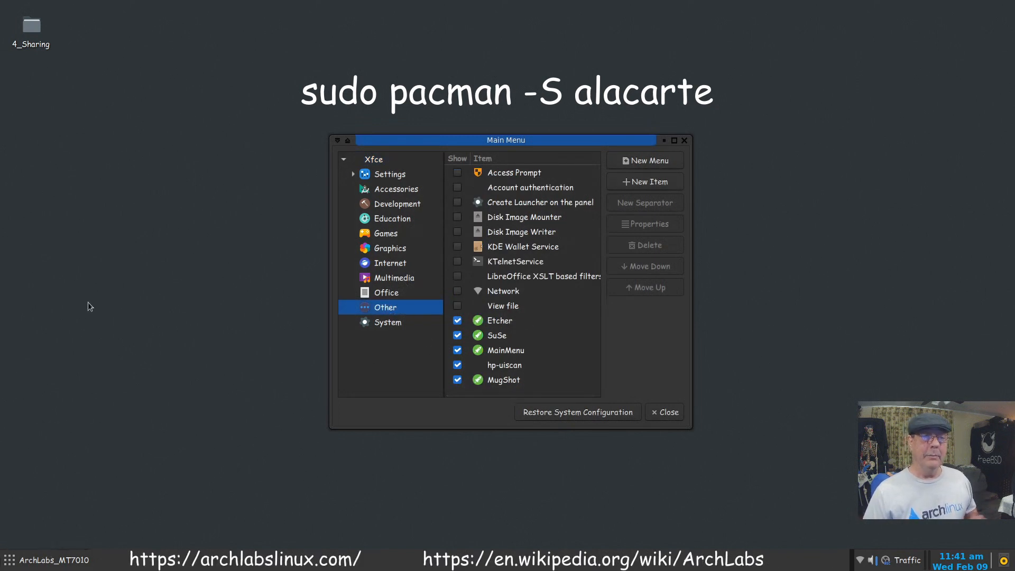
mouse_move(222, 459)
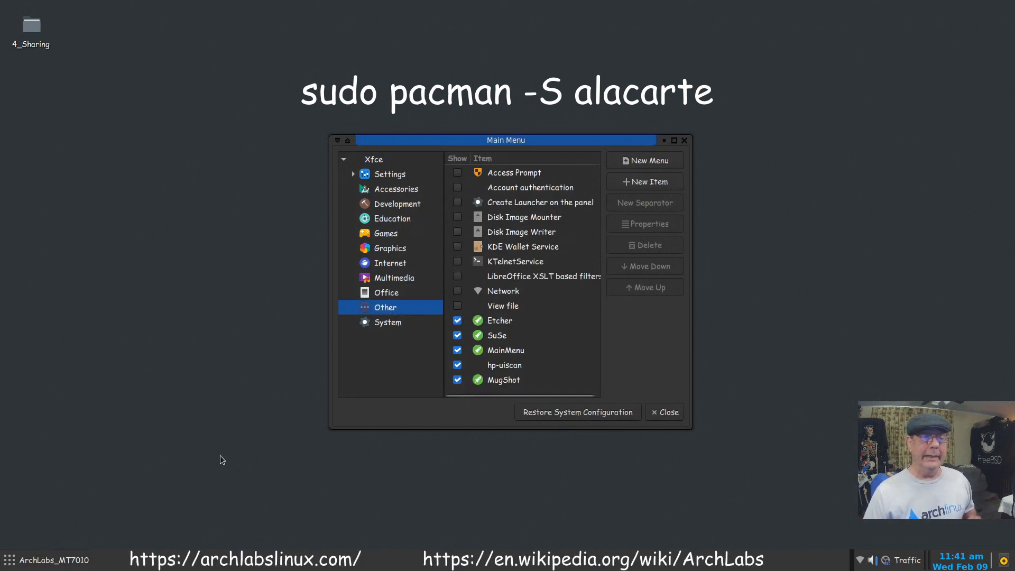
left_click(9, 559)
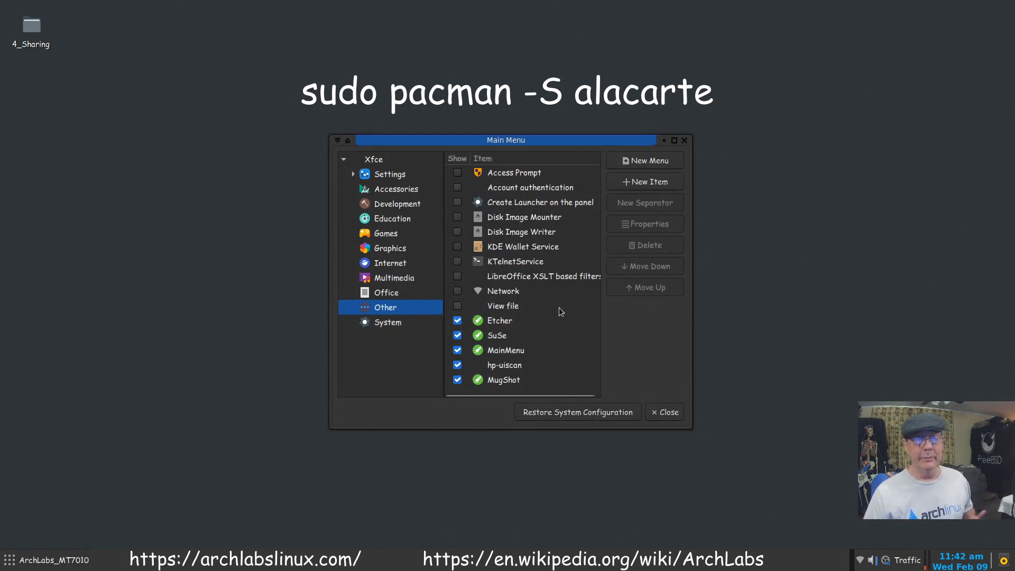
mouse_move(556, 336)
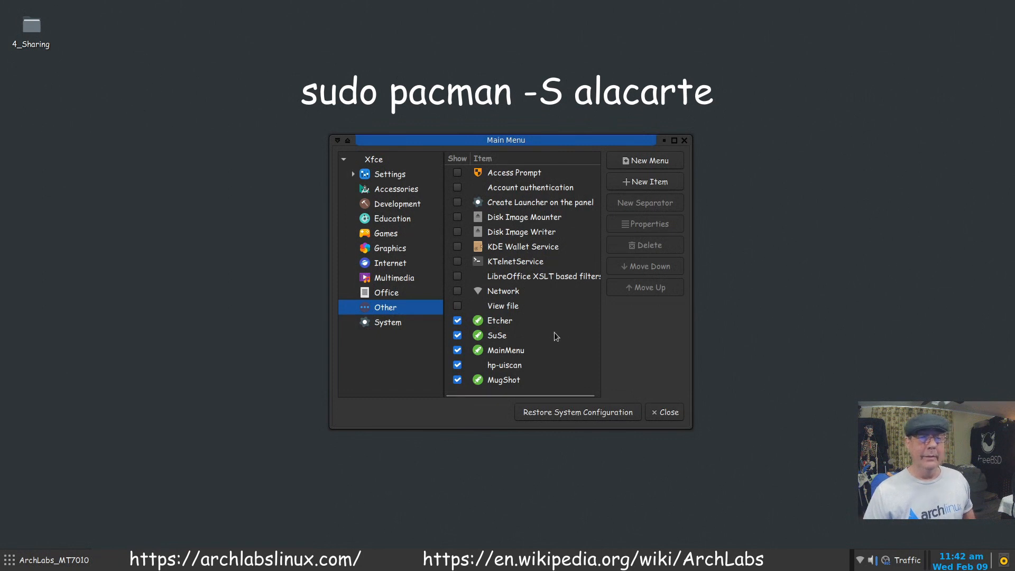
mouse_move(595, 359)
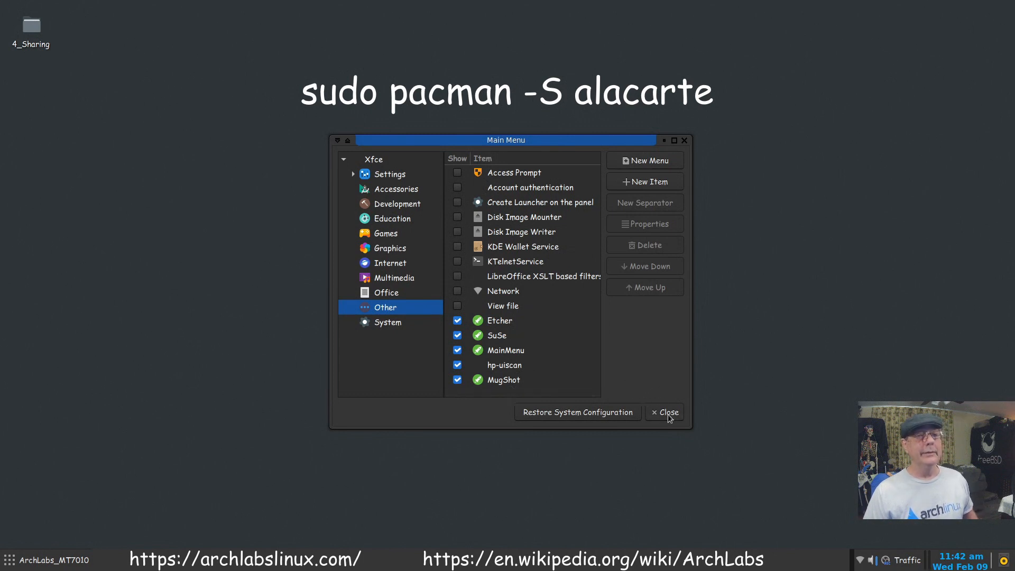
left_click(664, 413)
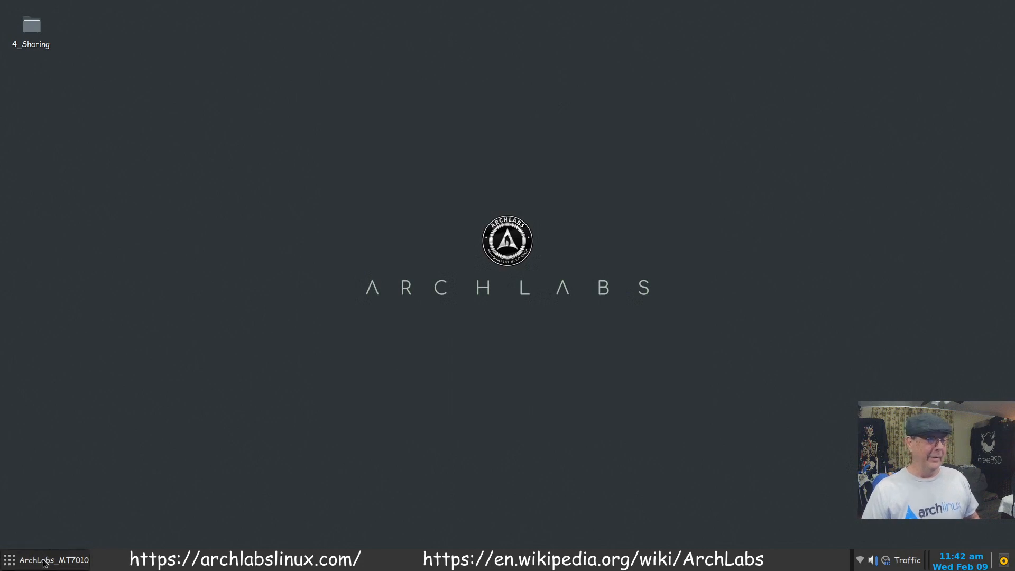
Open the apps menu from the panel button, showing the Favorites list.
left_click(9, 559)
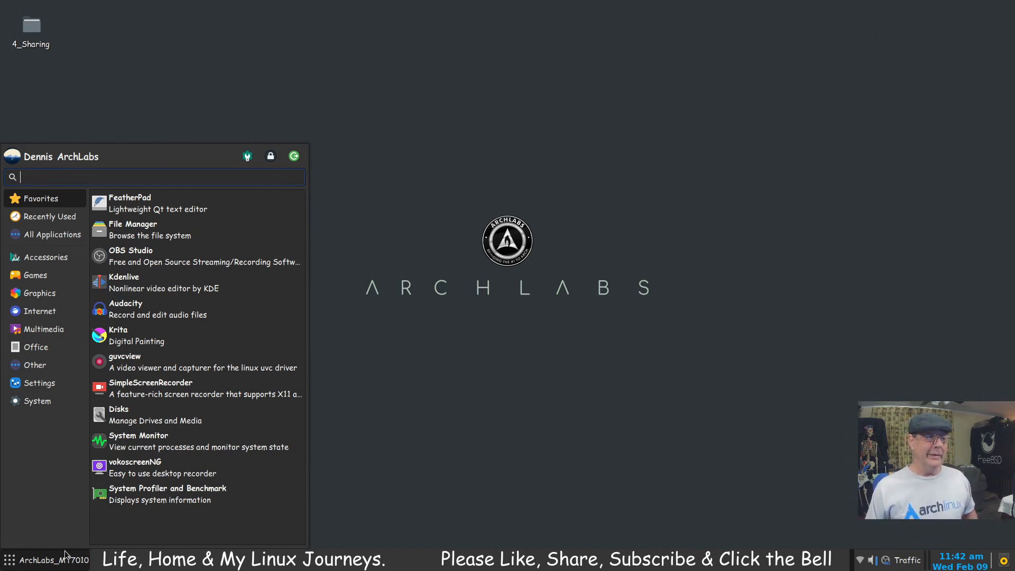
mouse_move(418, 508)
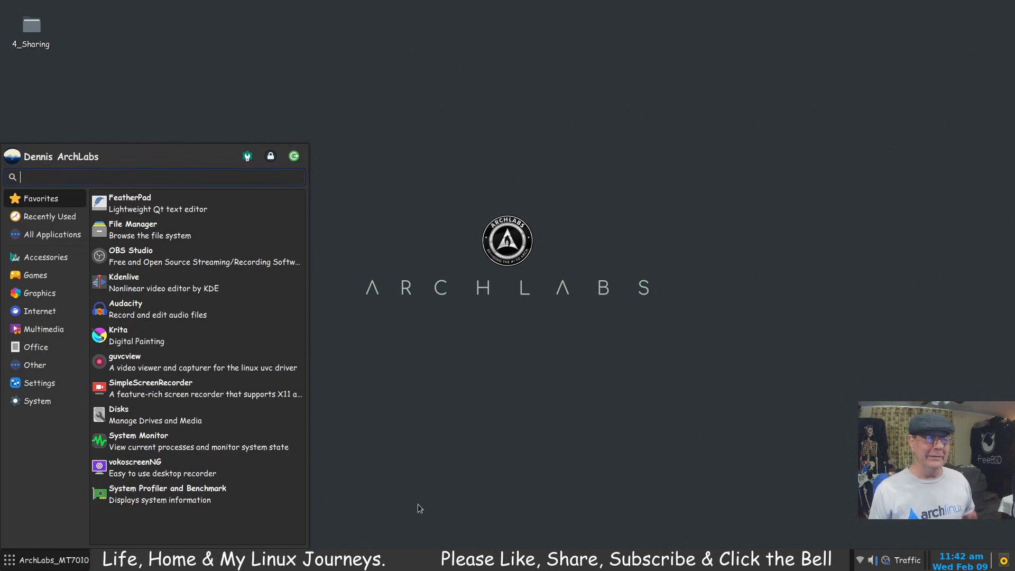